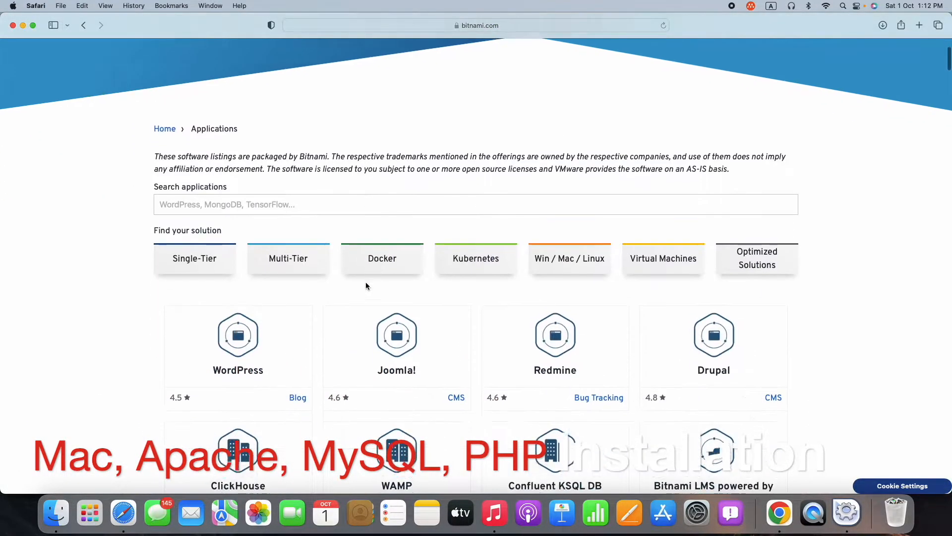
{"action": "scroll", "scroll_direction": "down", "scroll_amount": 3}
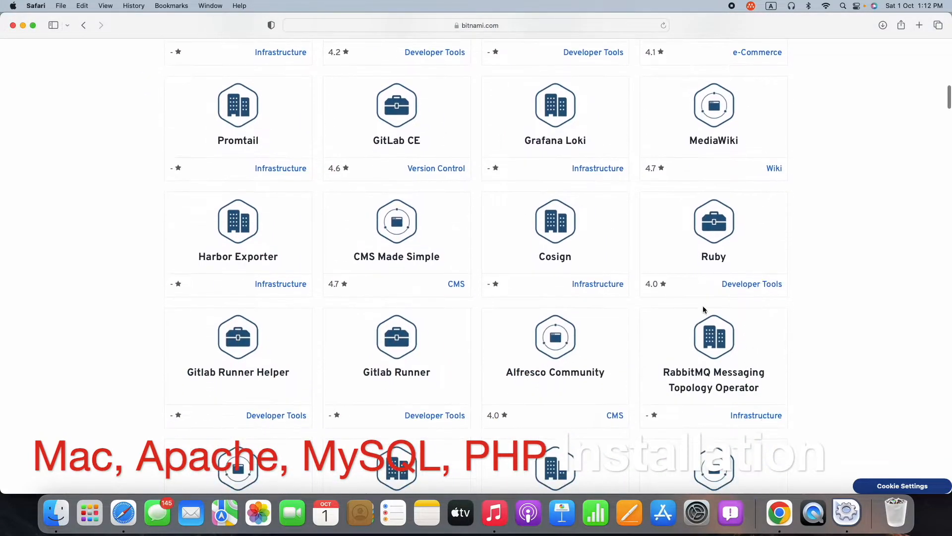
{"action": "scroll", "scroll_direction": "down", "scroll_amount": 3}
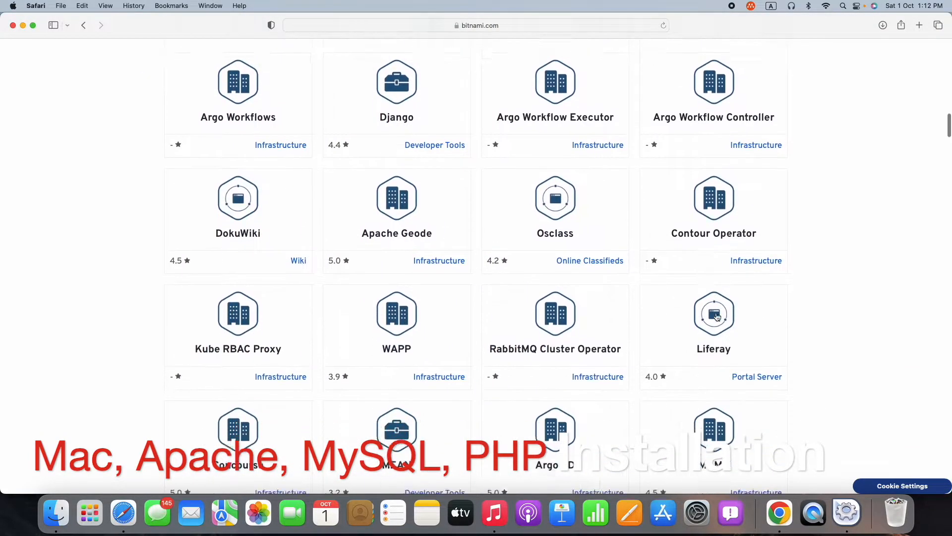
{"action": "scroll", "scroll_direction": "down", "scroll_amount": 3}
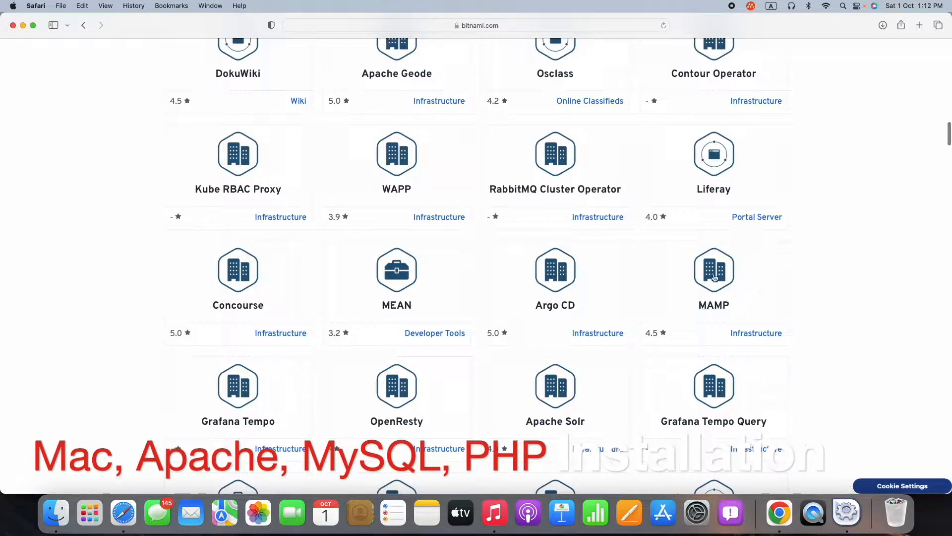
{"action": "left_click", "coordinate": [713, 271]}
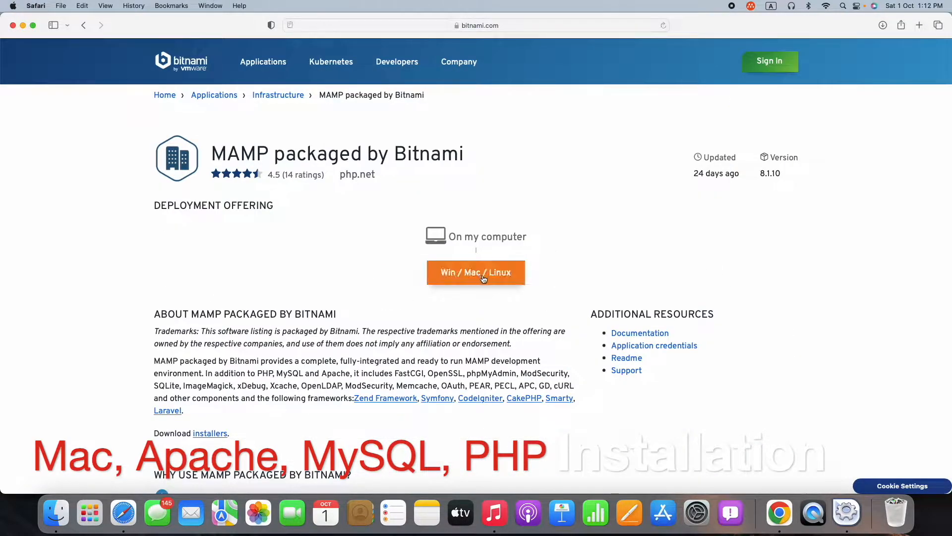
{"action": "left_click", "coordinate": [476, 272]}
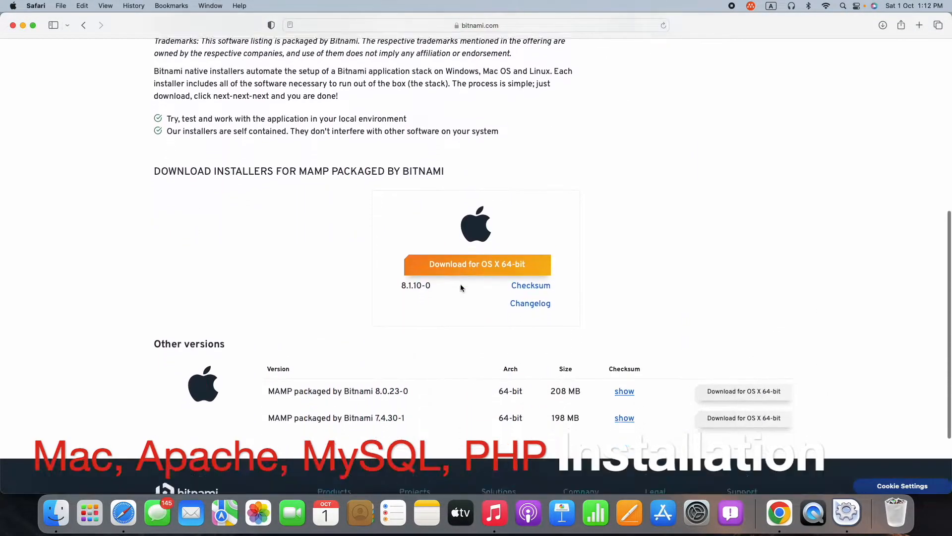
{"action": "scroll", "scroll_direction": "down", "scroll_amount": 3}
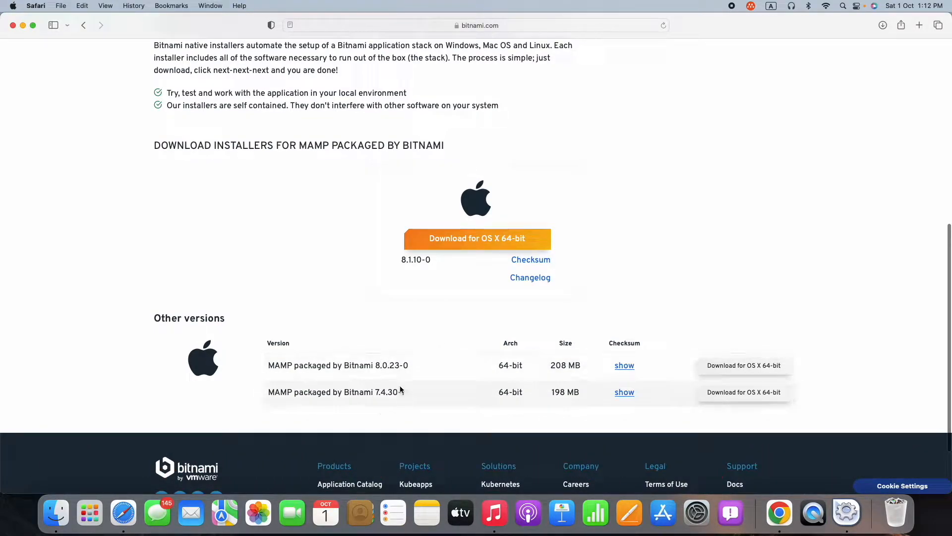
{"action": "mouse_move", "coordinate": [744, 391]}
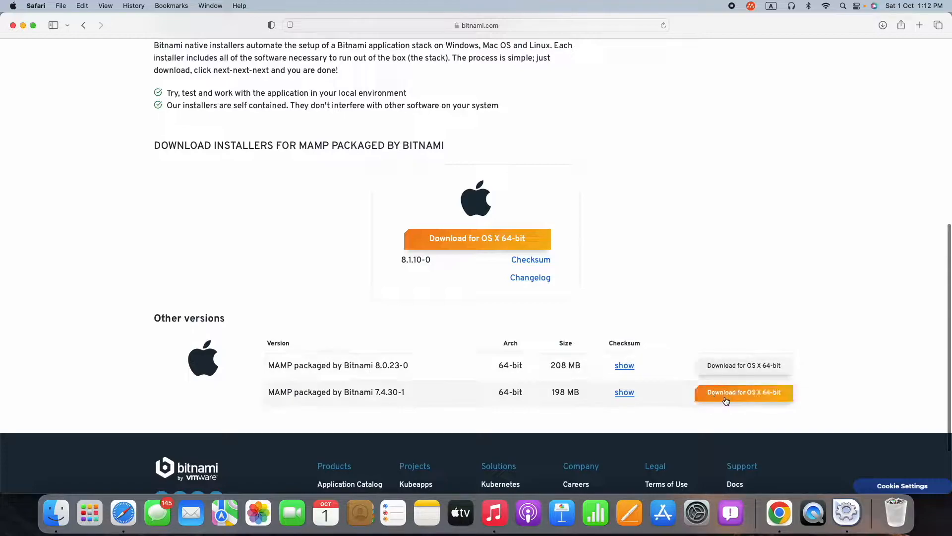
Download the MAMP 7.4.30-1 Mac installer without signing in, then open the disk image and installer.
{"action": "left_click", "coordinate": [743, 392]}
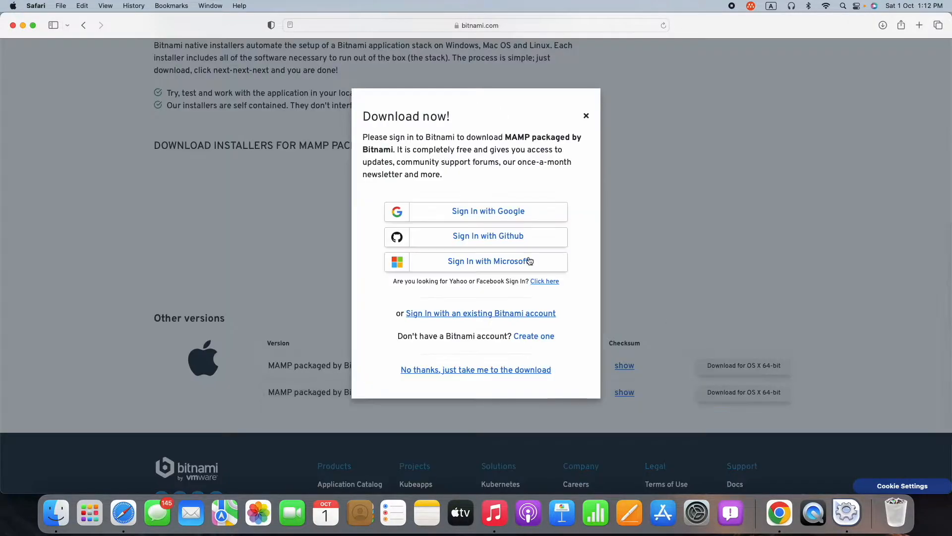
{"action": "left_click", "coordinate": [475, 369]}
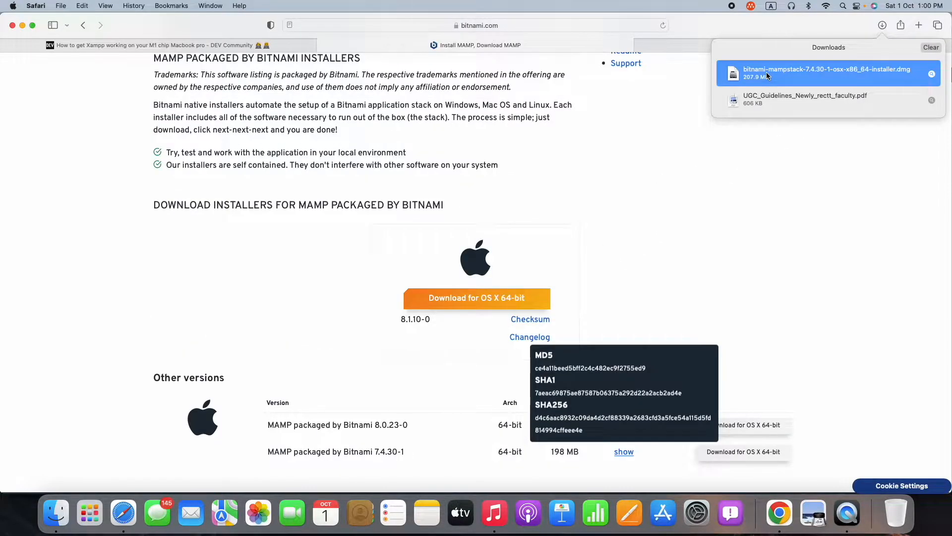
{"action": "double_click", "coordinate": [825, 73]}
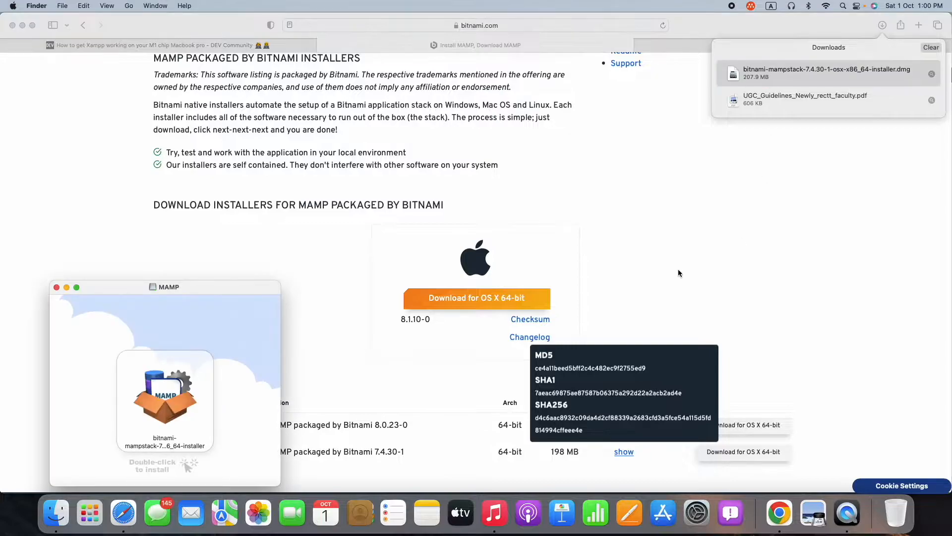
{"action": "double_click", "coordinate": [165, 391]}
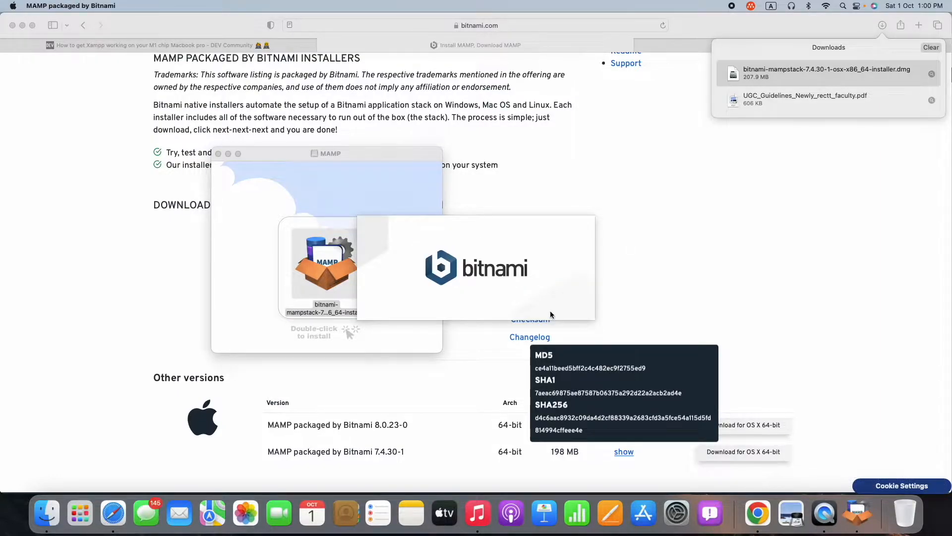
Start MAMP setup and accept the default /Applications/mampstack-7.4.30-1 installation folder.
{"action": "double_click", "coordinate": [326, 262]}
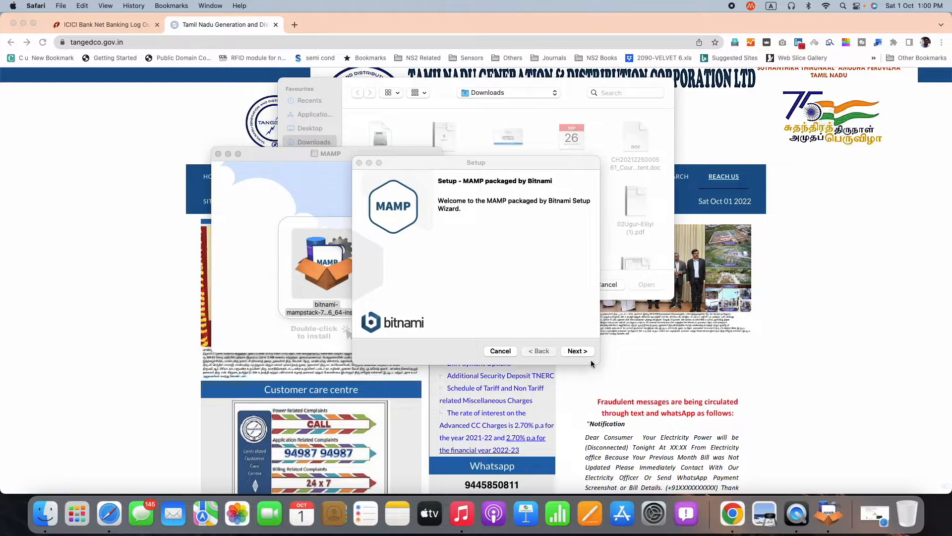
{"action": "left_click", "coordinate": [575, 351]}
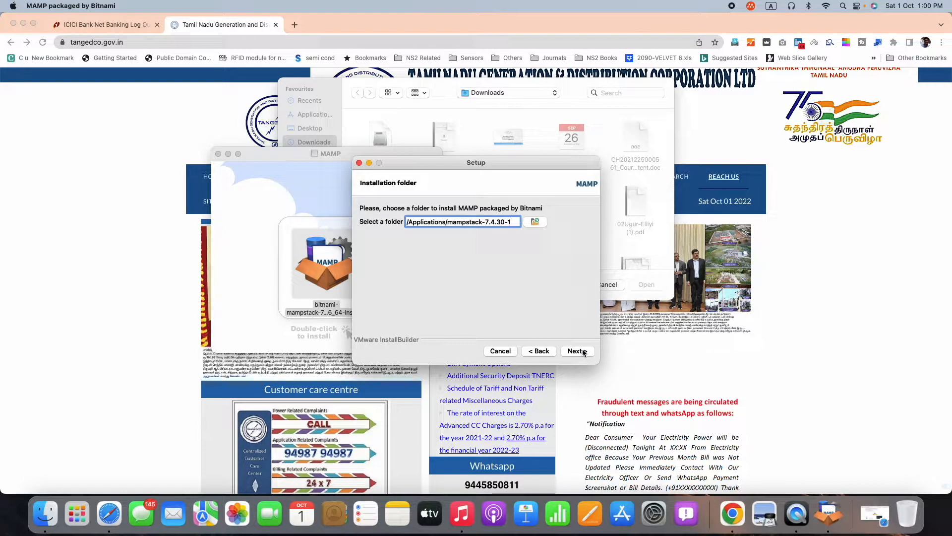
{"action": "left_click", "coordinate": [480, 222]}
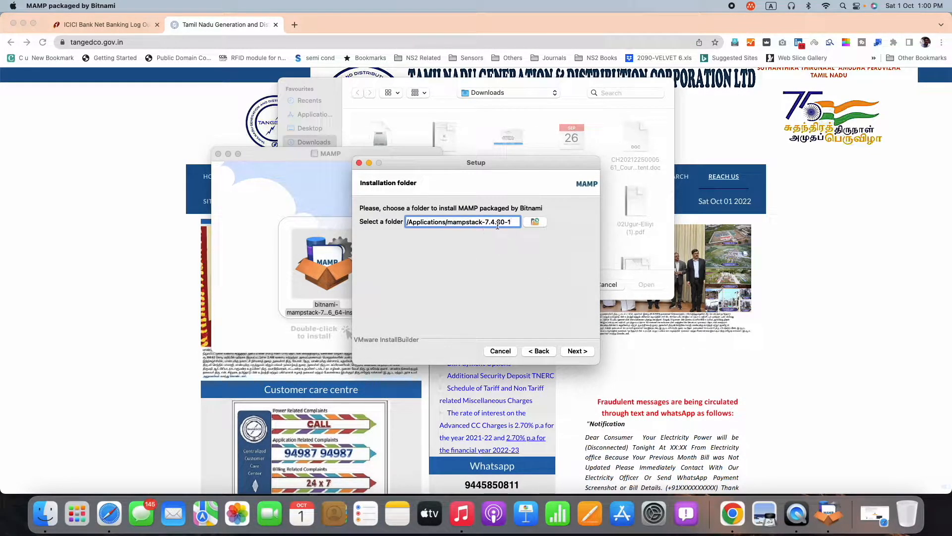
{"action": "left_click", "coordinate": [576, 351]}
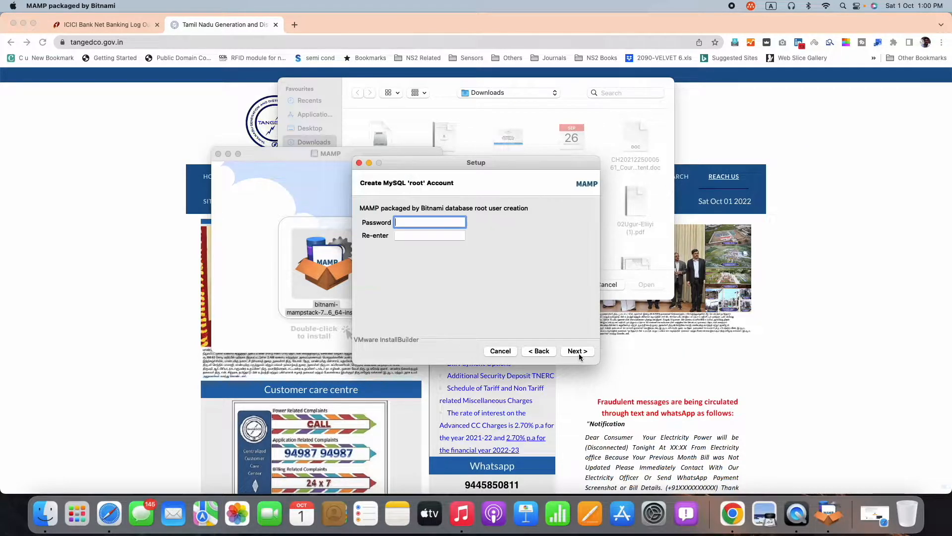
Enter and confirm the MySQL root password, then run the installation to completion.
{"action": "type", "text": "-"}
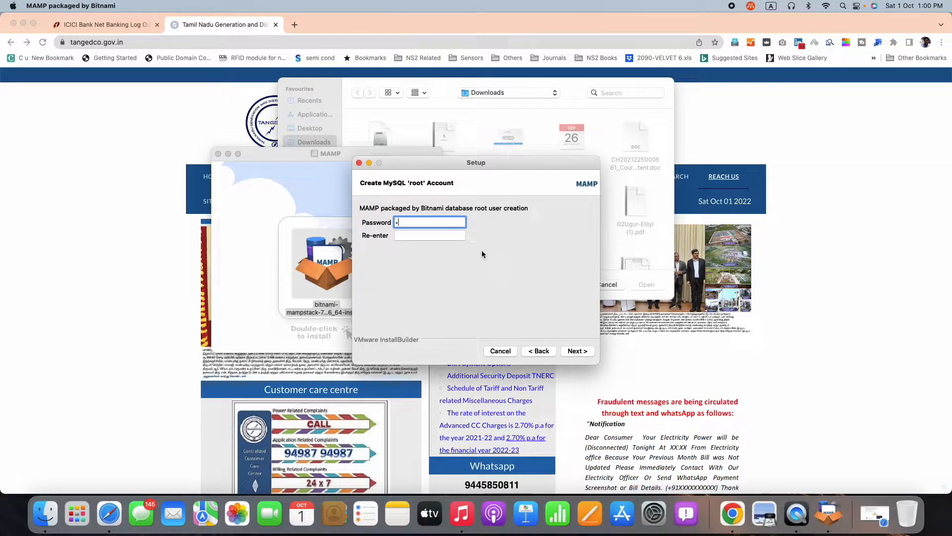
{"action": "type", "text": "••••"}
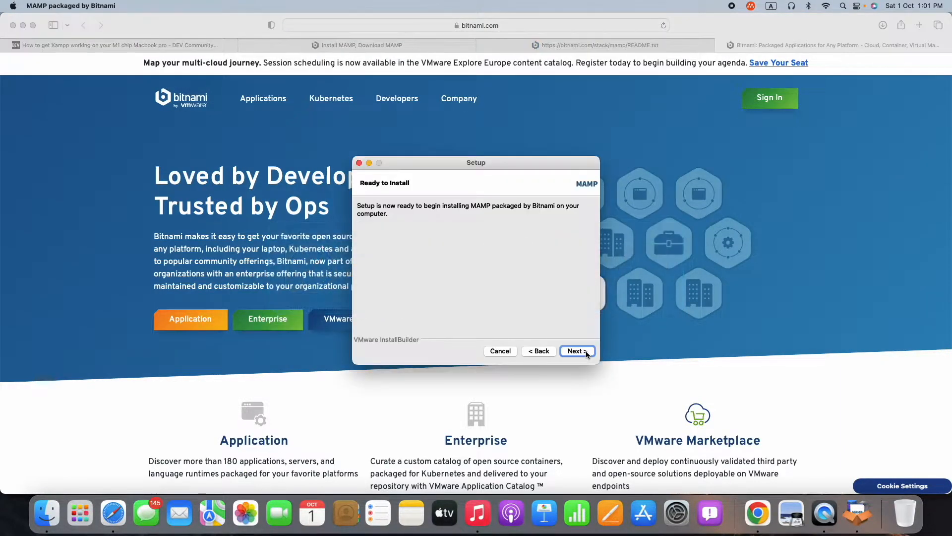
{"action": "left_click", "coordinate": [576, 351]}
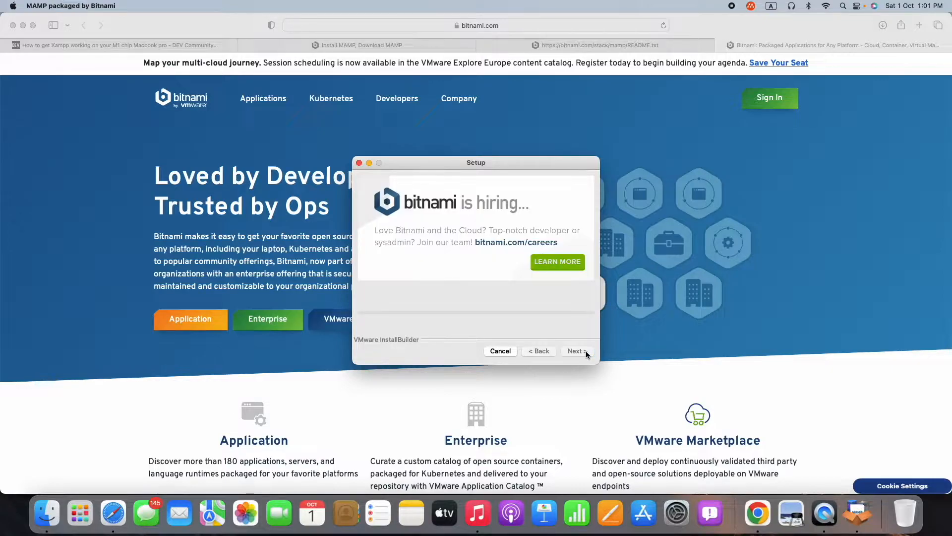
{"action": "left_click", "coordinate": [576, 351]}
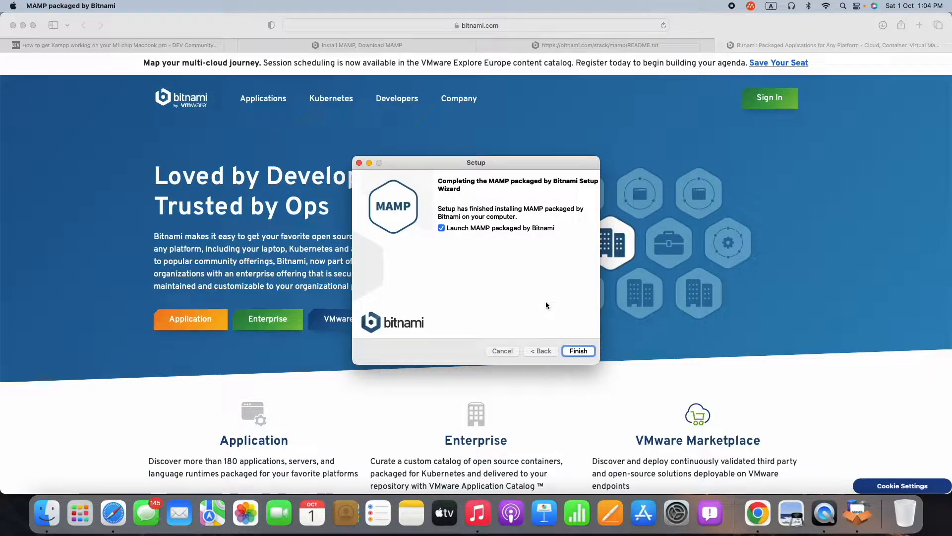
{"action": "mouse_move", "coordinate": [587, 373]}
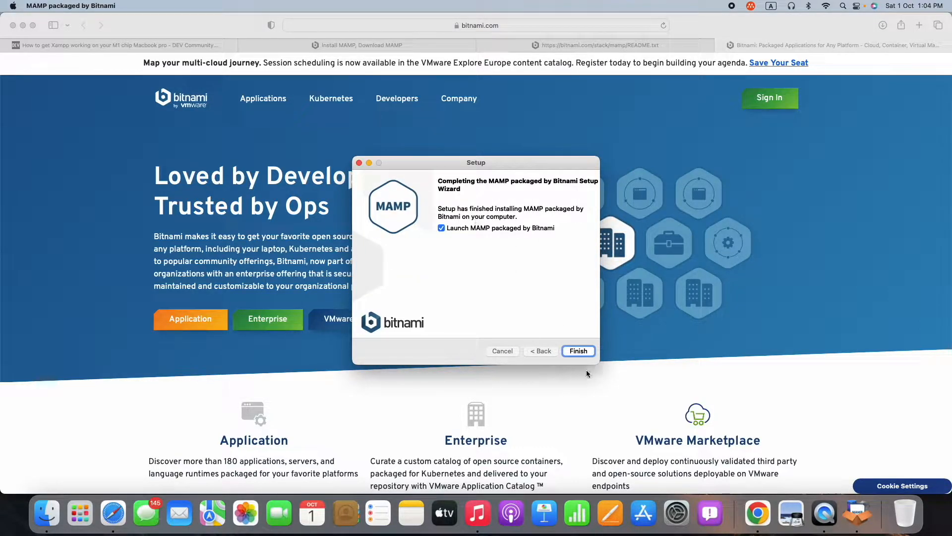
Finish setup and confirm MariaDB and Apache are running under Manage Servers and Server Events.
{"action": "left_click", "coordinate": [577, 350]}
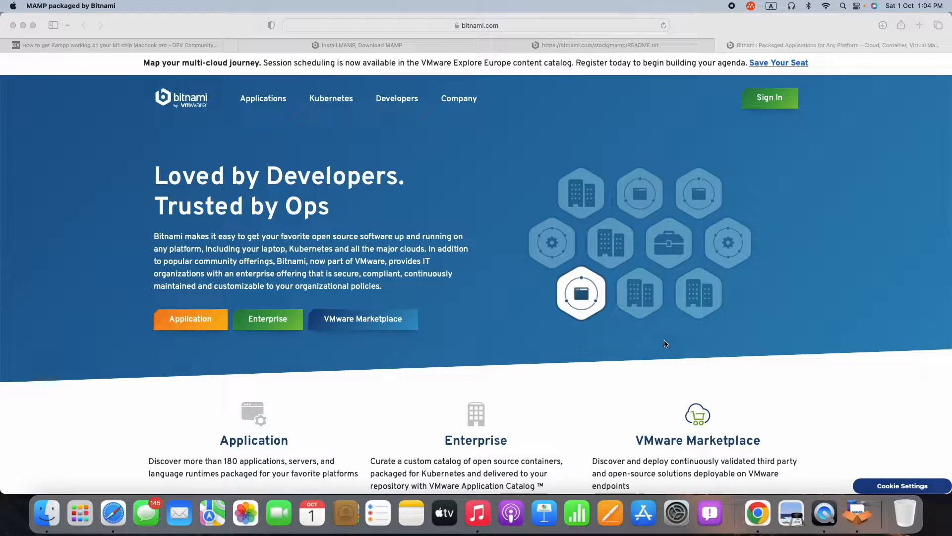
{"action": "mouse_move", "coordinate": [880, 308]}
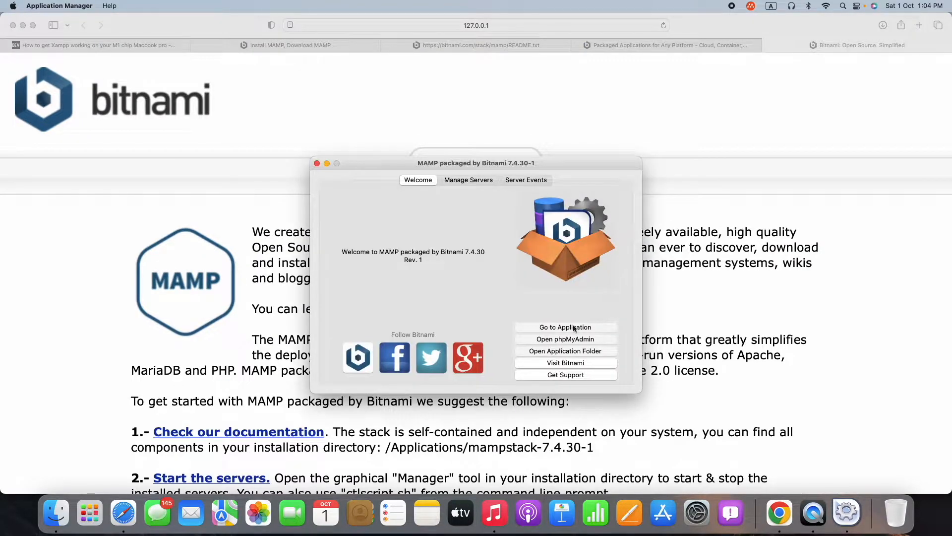
{"action": "left_click", "coordinate": [468, 179]}
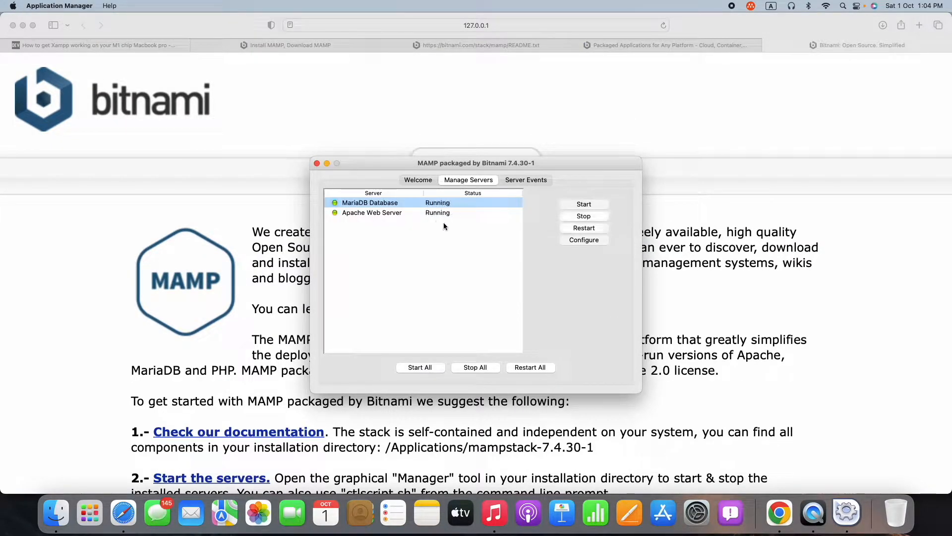
{"action": "left_click", "coordinate": [525, 180]}
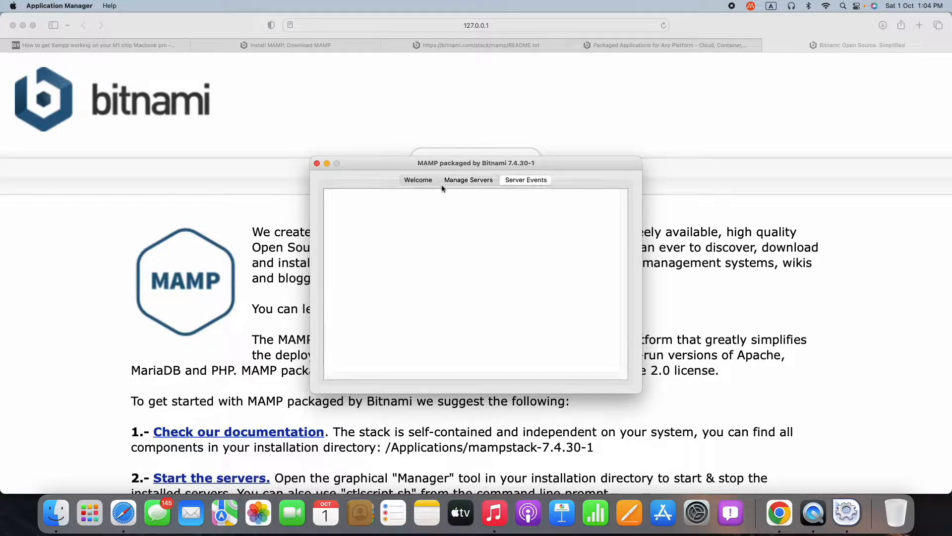
{"action": "left_click", "coordinate": [468, 179]}
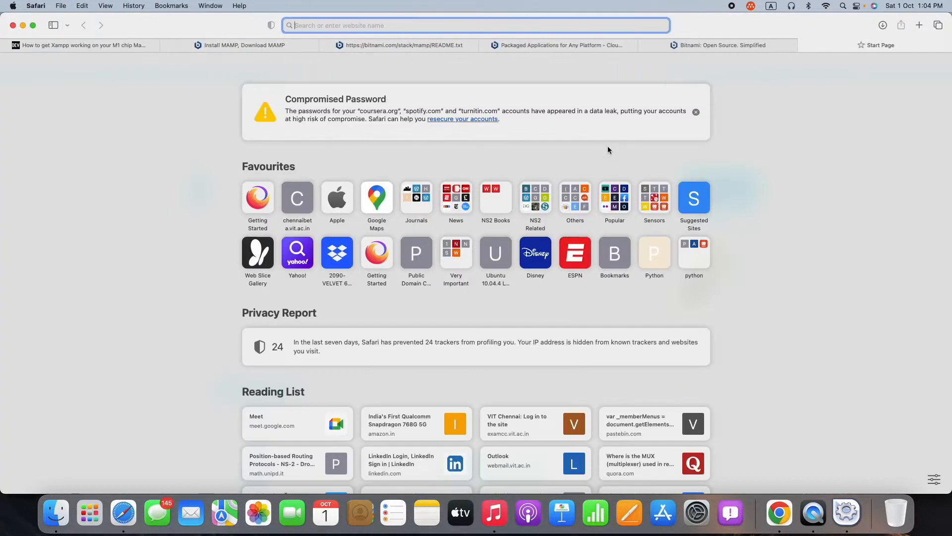
Download WordPress 6.0.2 from WordPress.org and confirm the wordpress folder in Safari's downloads.
{"action": "type", "text": "wordpress.org"}
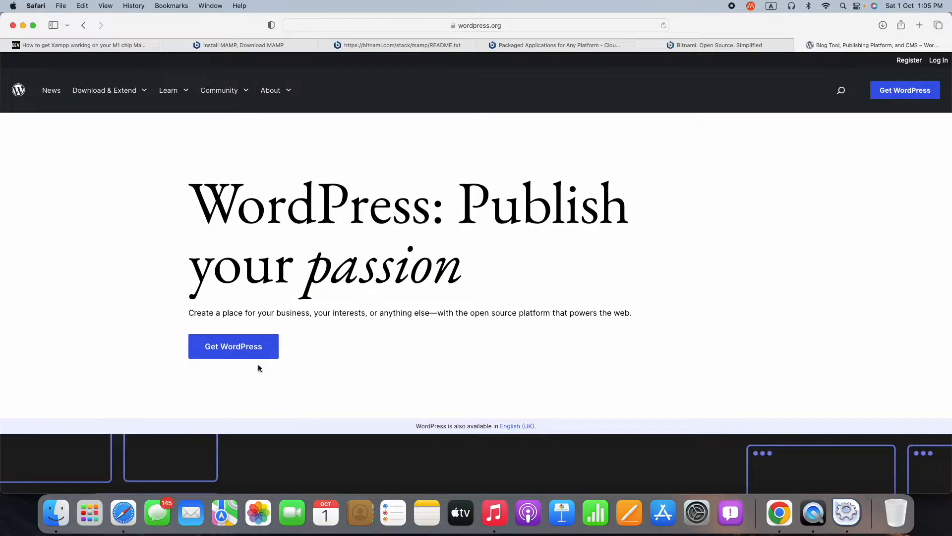
{"action": "left_click", "coordinate": [233, 347]}
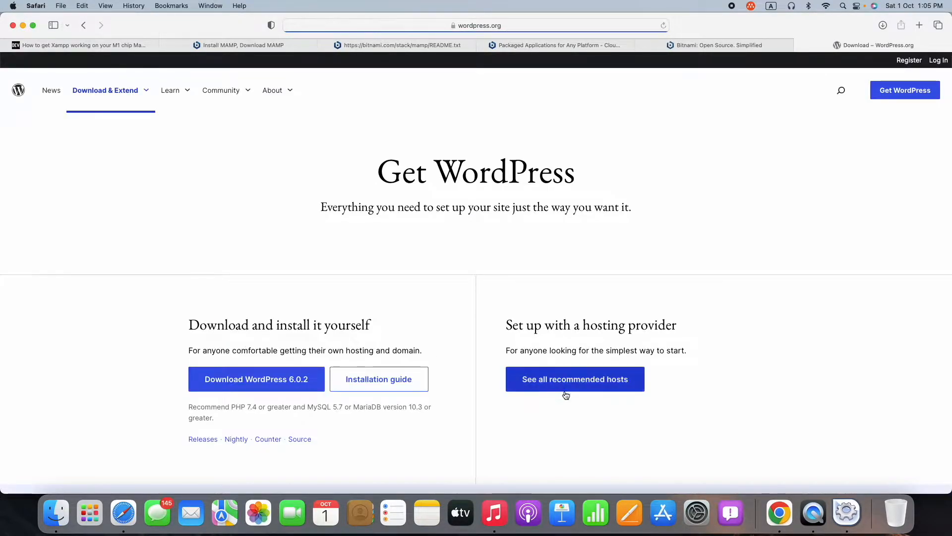
{"action": "left_click", "coordinate": [256, 379]}
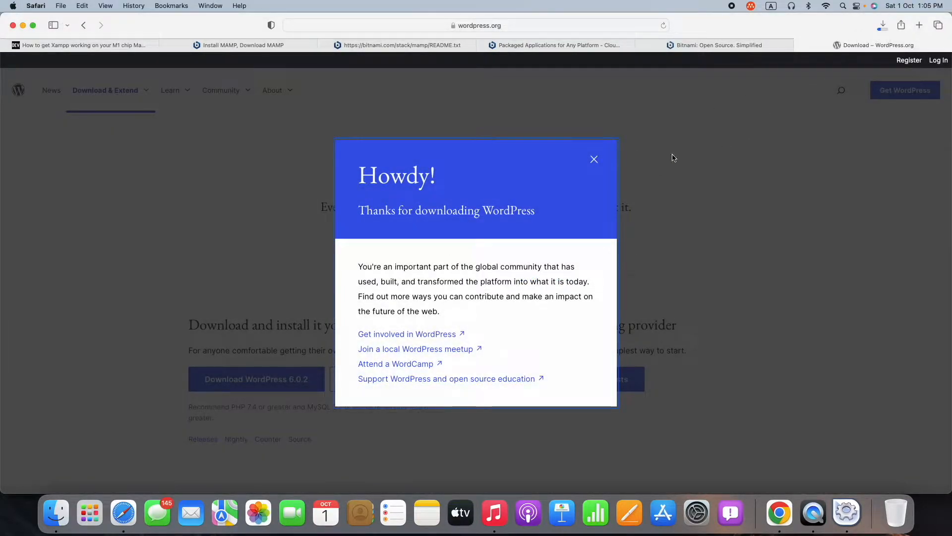
{"action": "left_click", "coordinate": [593, 159]}
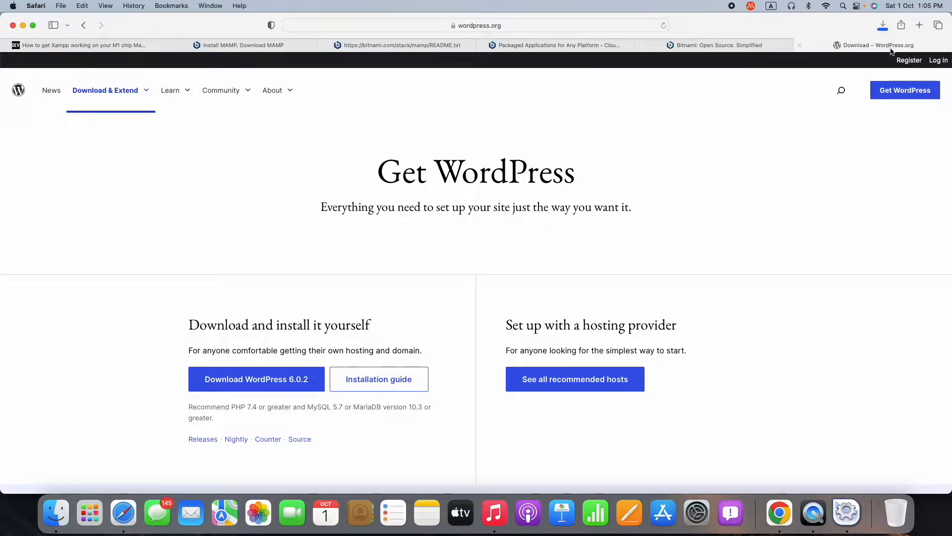
{"action": "left_click", "coordinate": [883, 25]}
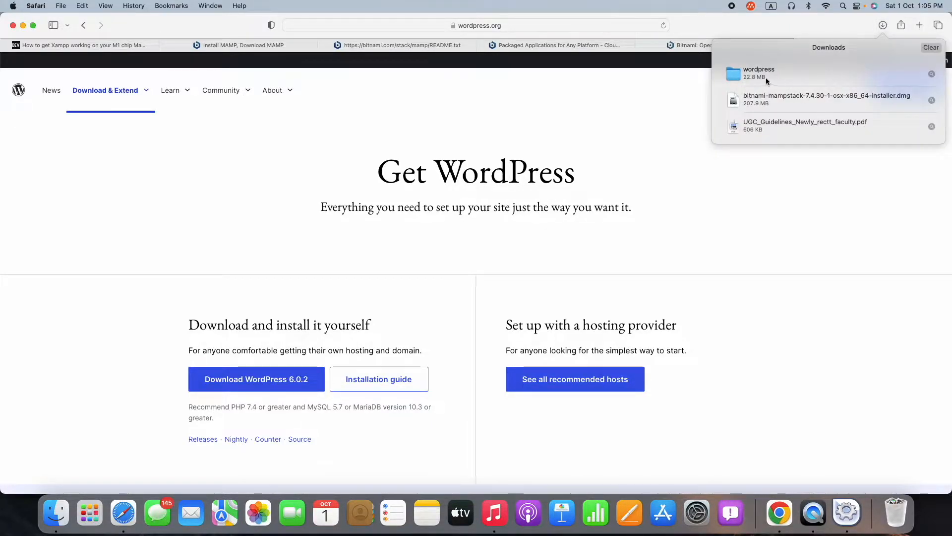
Copy the downloaded wordpress folder from Downloads.
{"action": "double_click", "coordinate": [759, 72]}
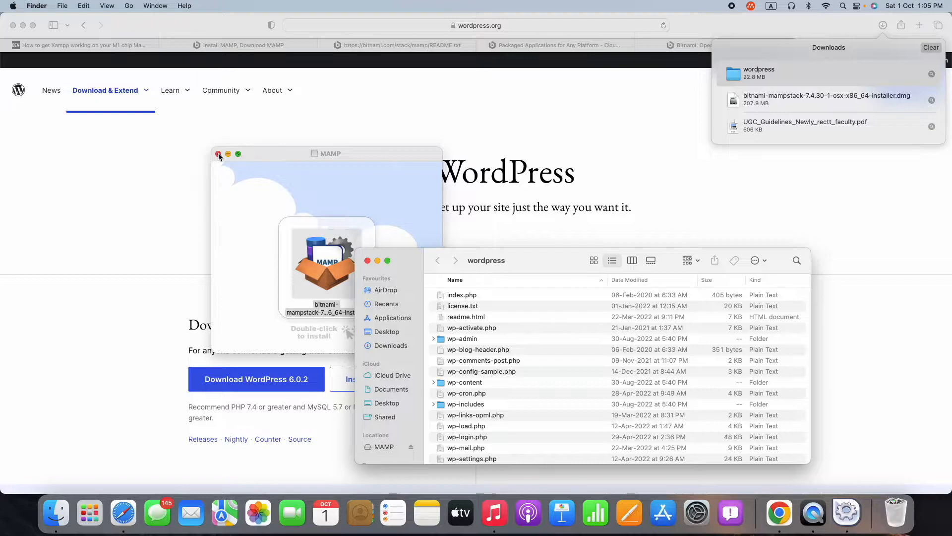
{"action": "left_click", "coordinate": [219, 154]}
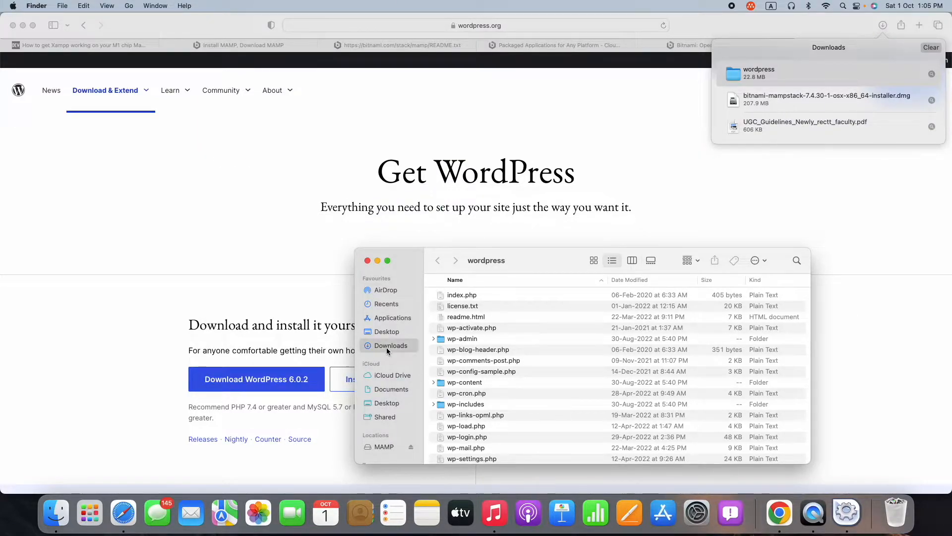
{"action": "right_click", "coordinate": [462, 295]}
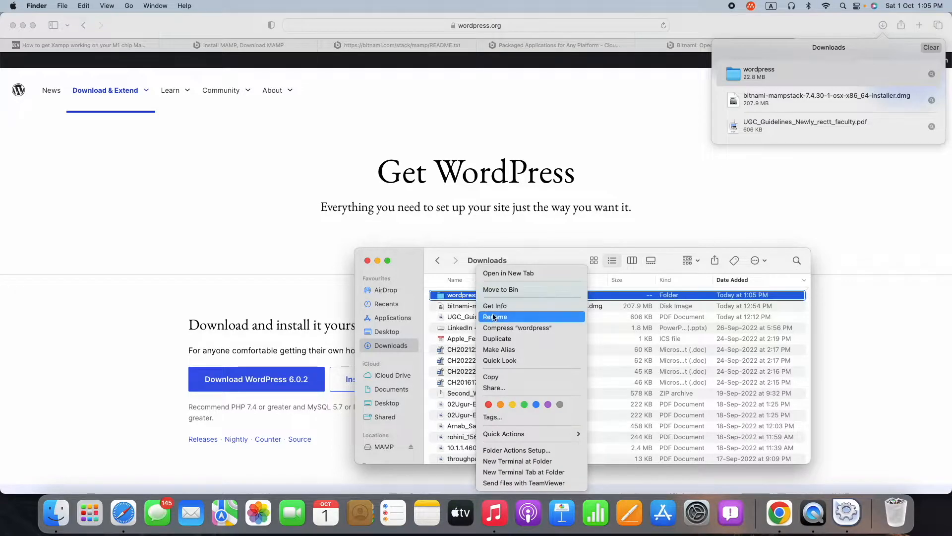
{"action": "mouse_move", "coordinate": [490, 377]}
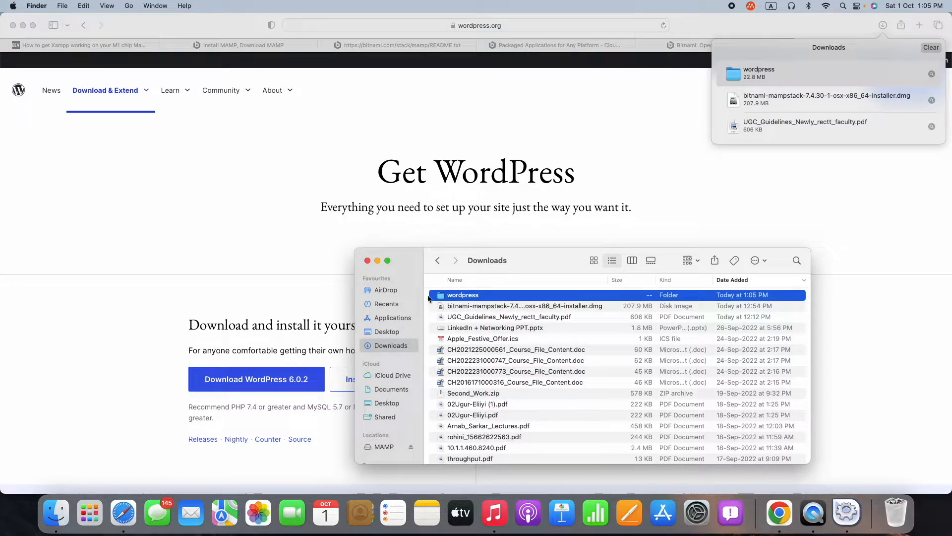
Paste the wordpress folder into Applications/mampstack-7.4.30-1/apache2/htdocs.
{"action": "left_click", "coordinate": [107, 6]}
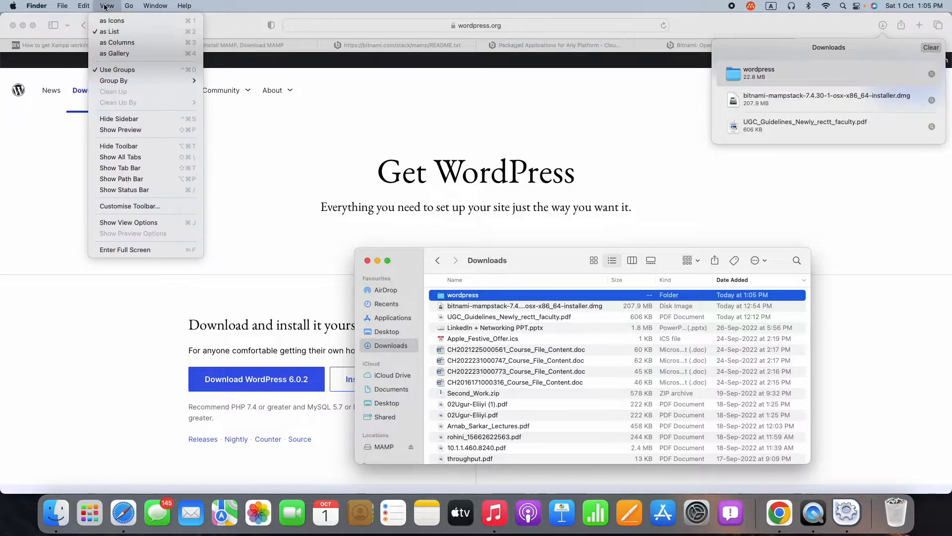
{"action": "left_click", "coordinate": [128, 6]}
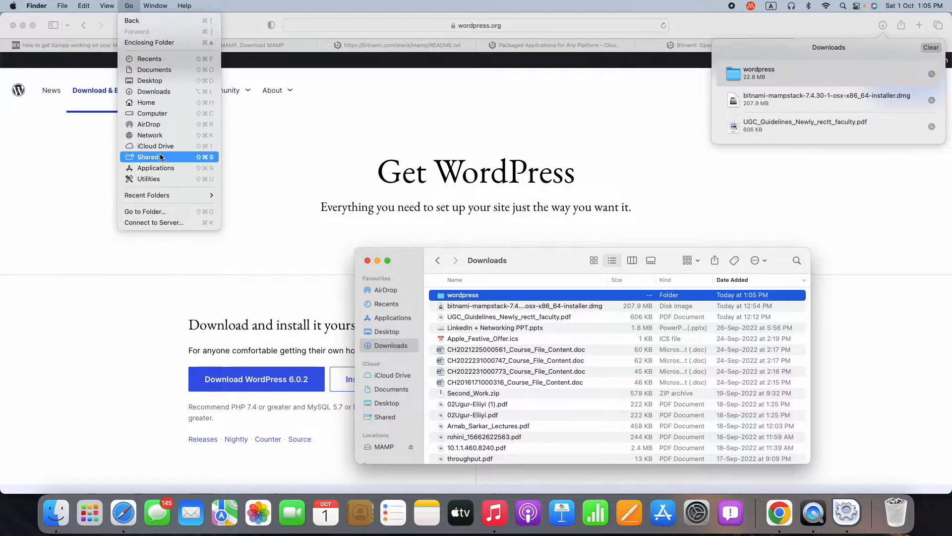
{"action": "left_click", "coordinate": [155, 168]}
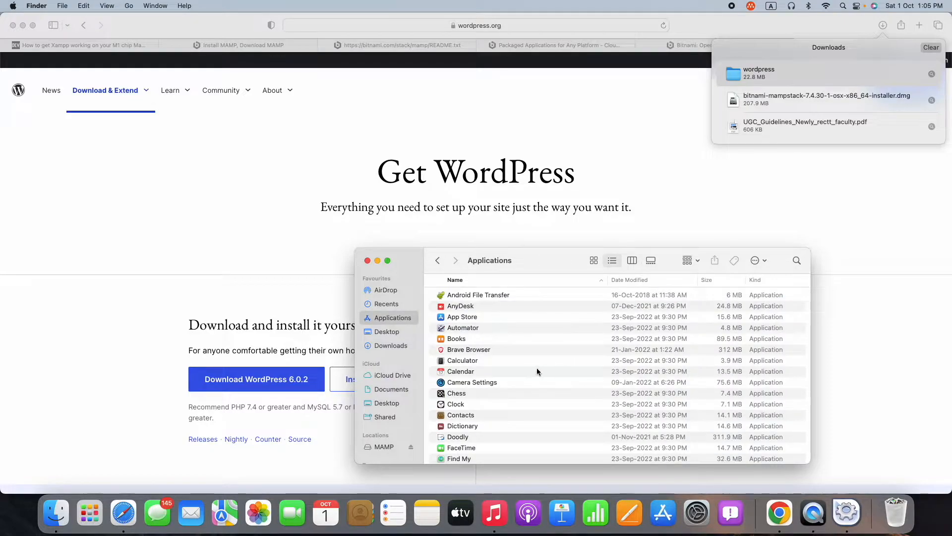
{"action": "scroll", "scroll_direction": "down", "scroll_amount": 3}
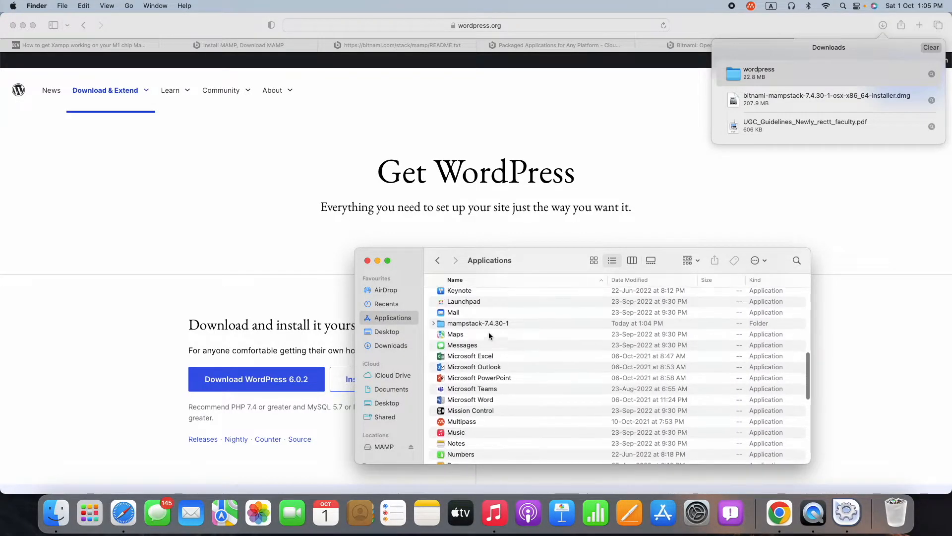
{"action": "left_click", "coordinate": [478, 323]}
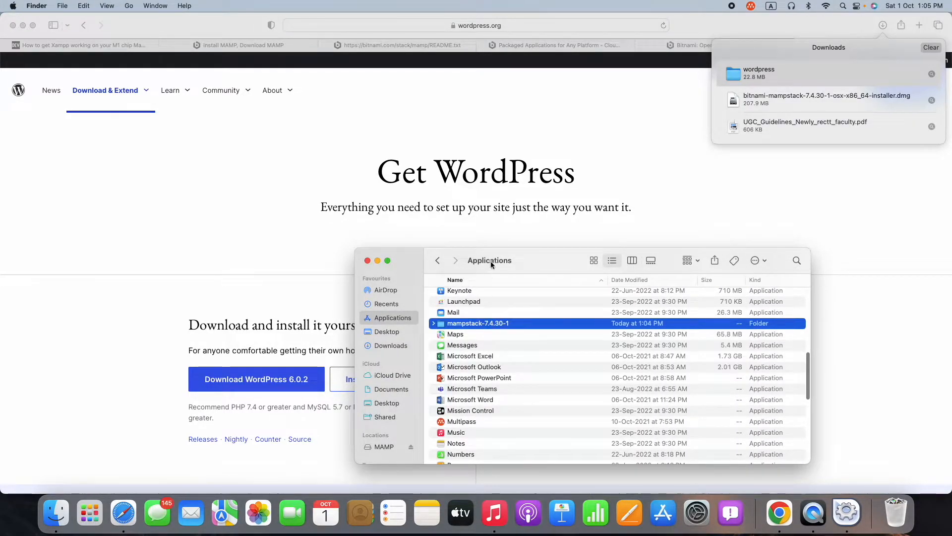
{"action": "double_click", "coordinate": [477, 322]}
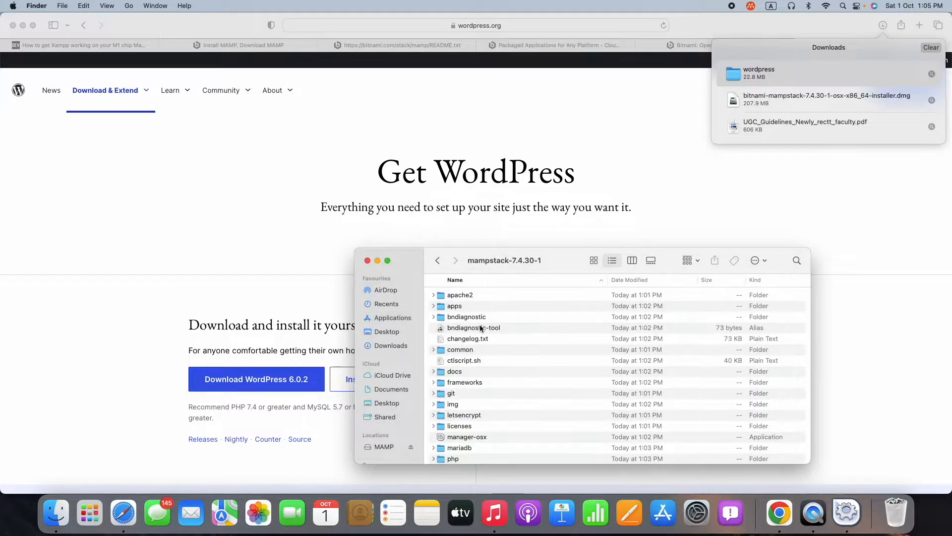
{"action": "double_click", "coordinate": [460, 294]}
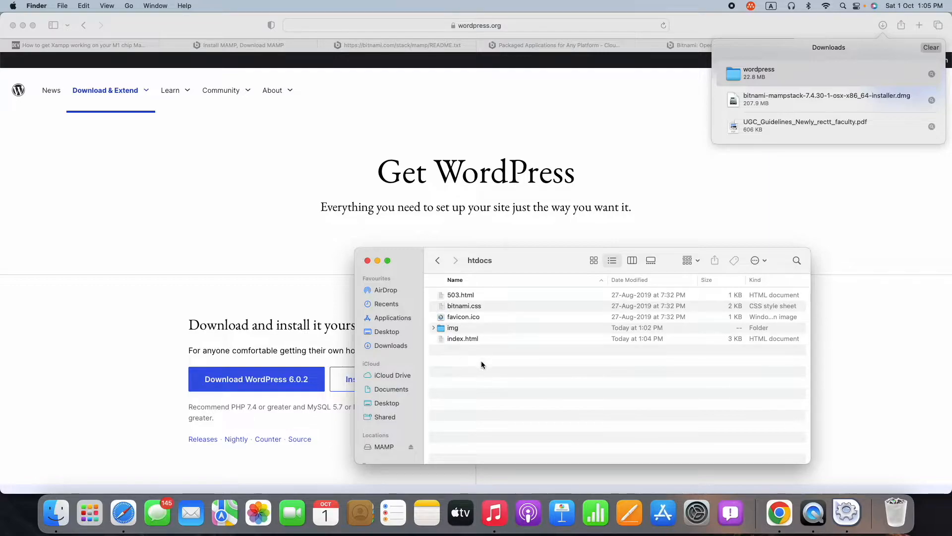
{"action": "mouse_move", "coordinate": [512, 380]}
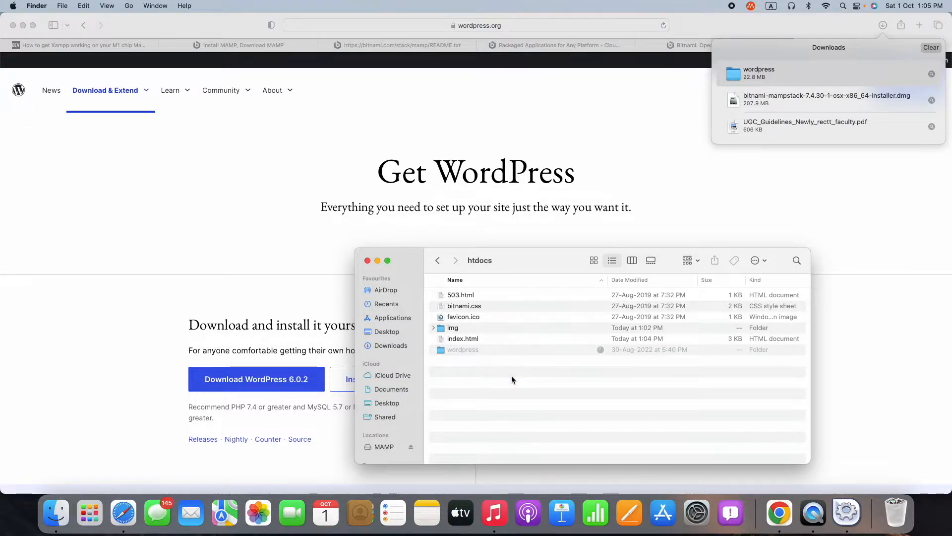
{"action": "left_click", "coordinate": [463, 350]}
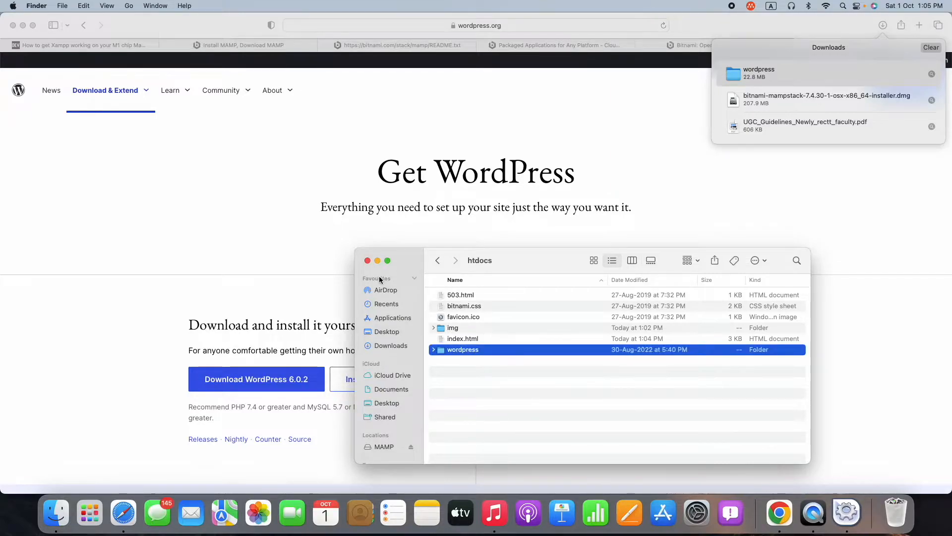
{"action": "left_click", "coordinate": [552, 46]}
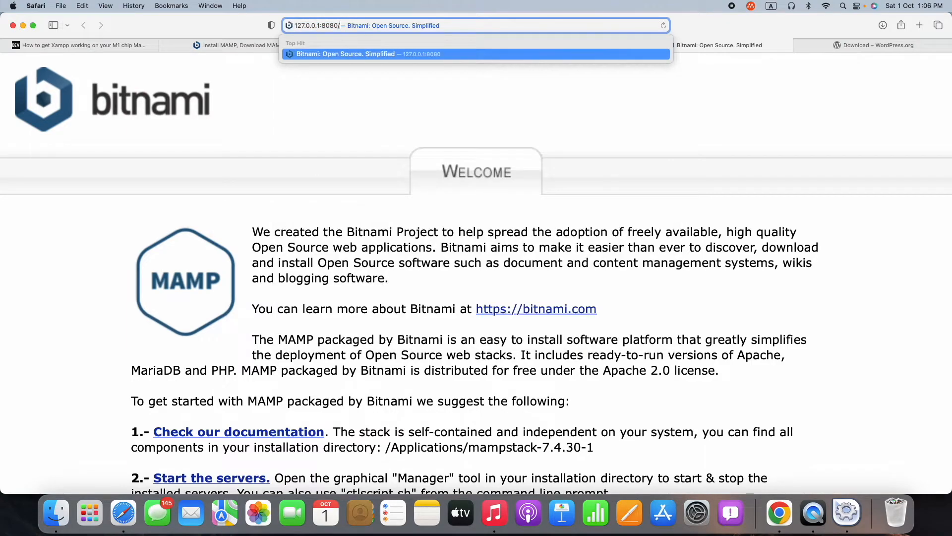
Load 127.0.0.1:8080/wordpress, keep English (United States), and reach the database connection form.
{"action": "type", "text": "wordp"}
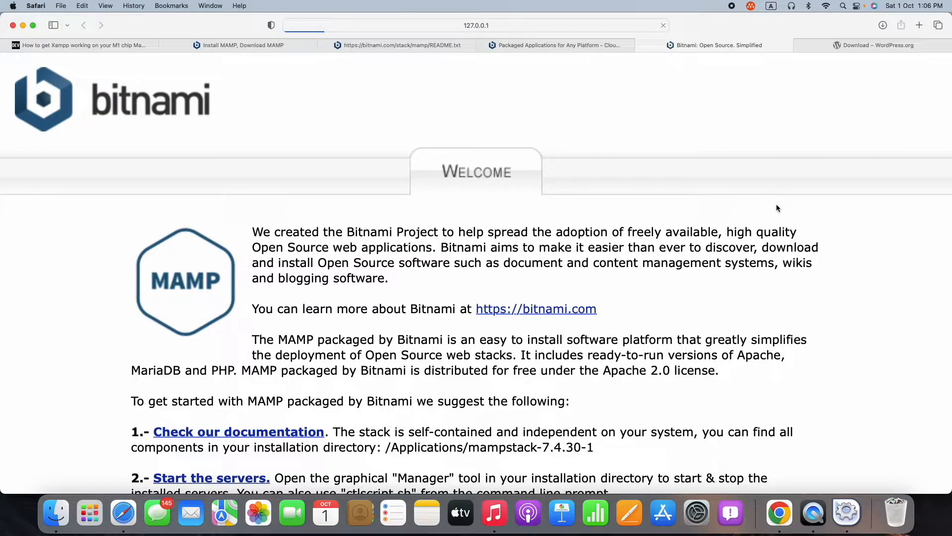
{"action": "left_click", "coordinate": [718, 45]}
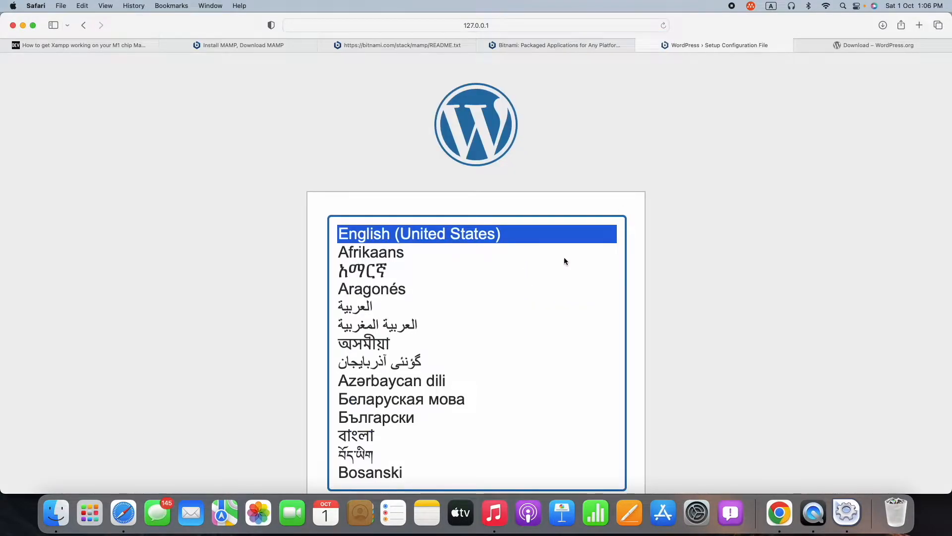
{"action": "scroll", "scroll_direction": "down", "scroll_amount": 3}
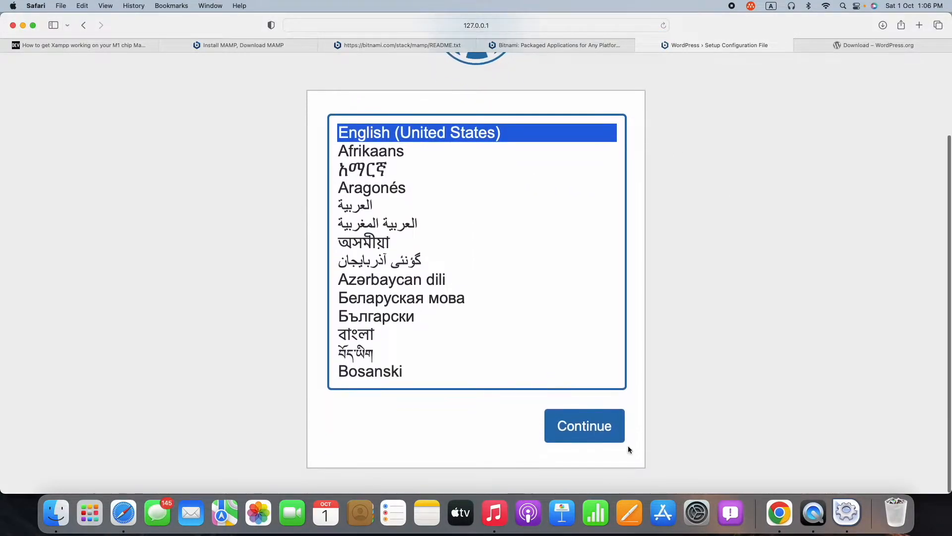
{"action": "left_click", "coordinate": [584, 424]}
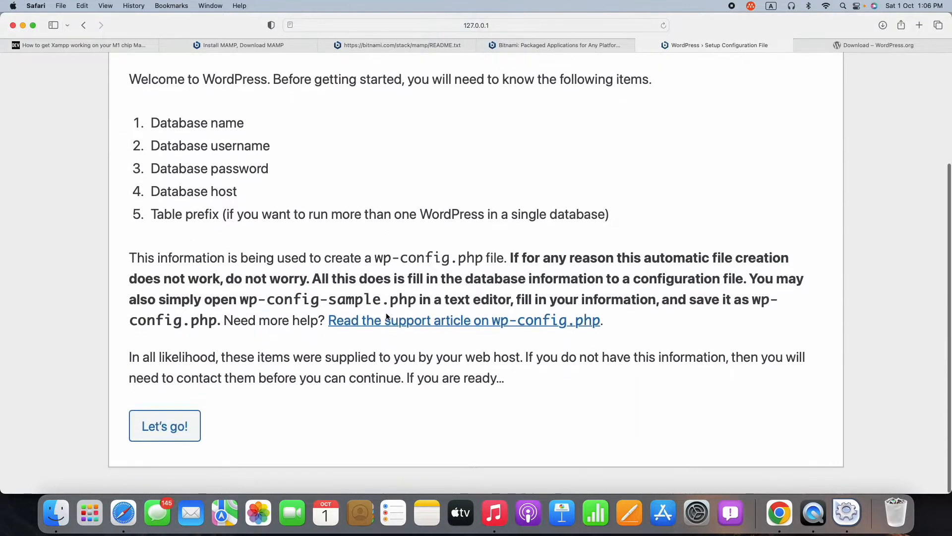
{"action": "left_click", "coordinate": [164, 425]}
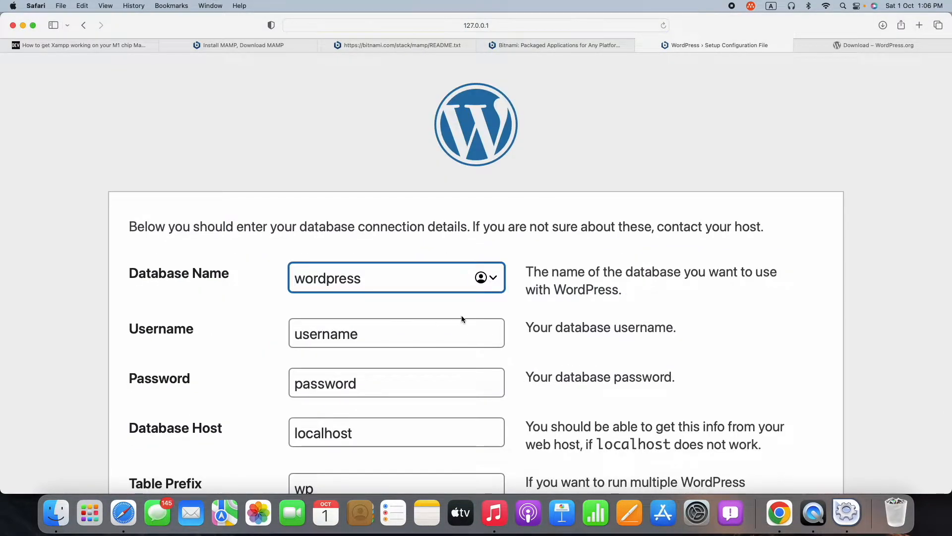
{"action": "scroll", "scroll_direction": "down", "scroll_amount": 3}
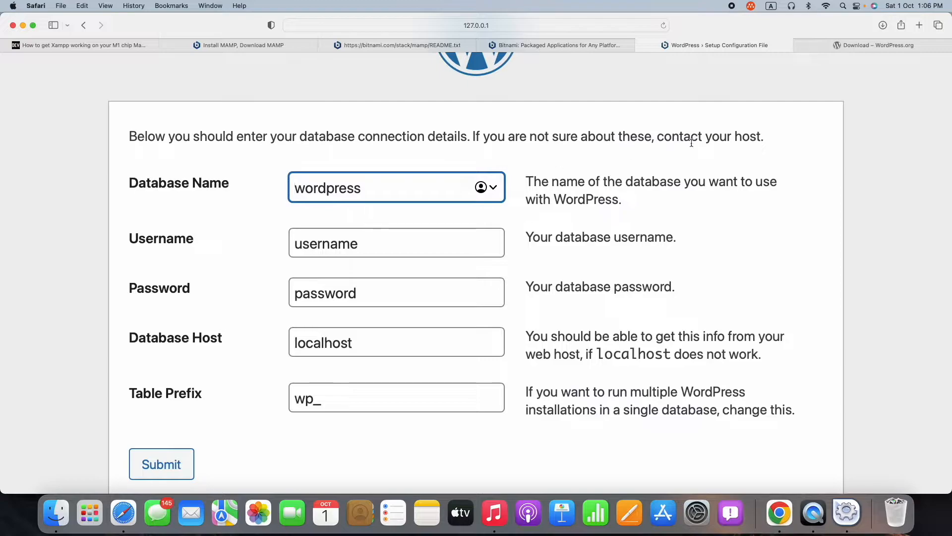
{"action": "left_click", "coordinate": [476, 25]}
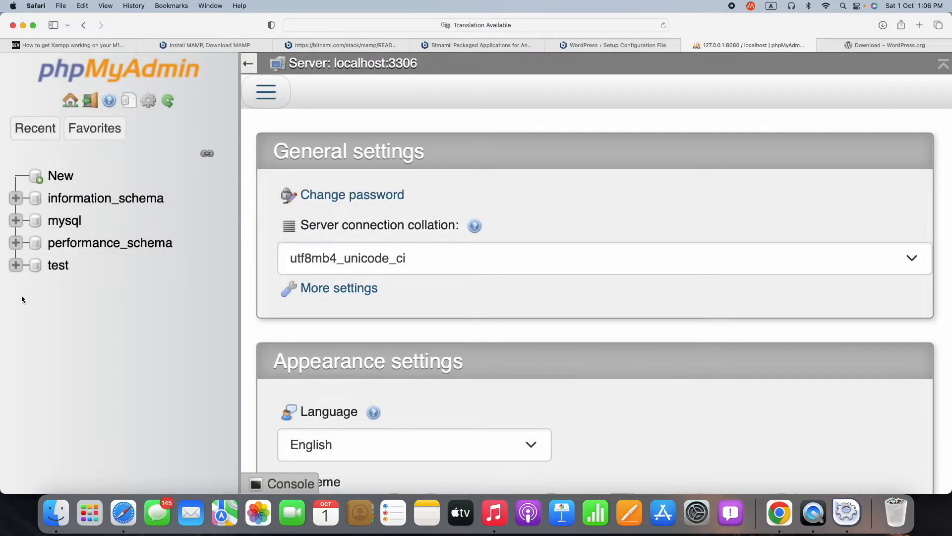
Create the database wordpress_1stOct2022 with utf8mb4_general_ci collation in phpMyAdmin.
{"action": "left_click", "coordinate": [60, 176]}
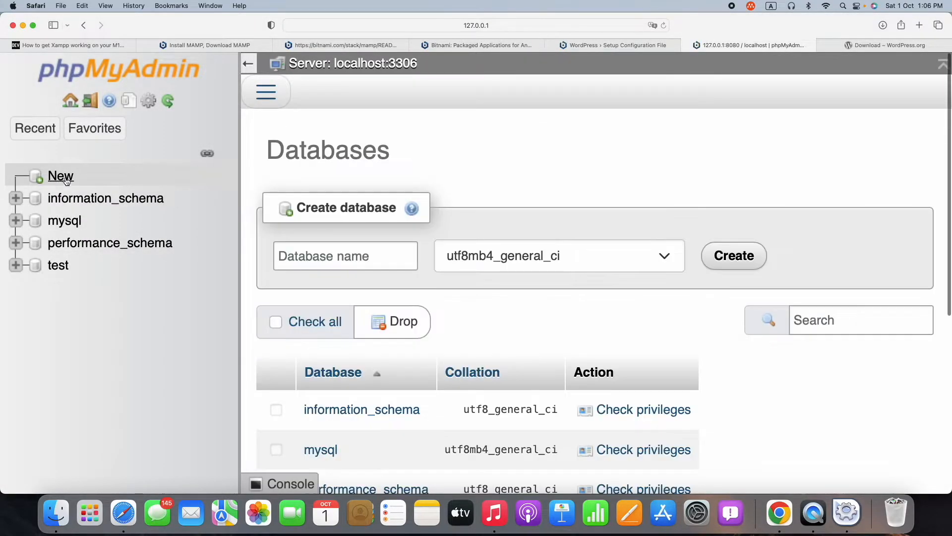
{"action": "left_click", "coordinate": [345, 255]}
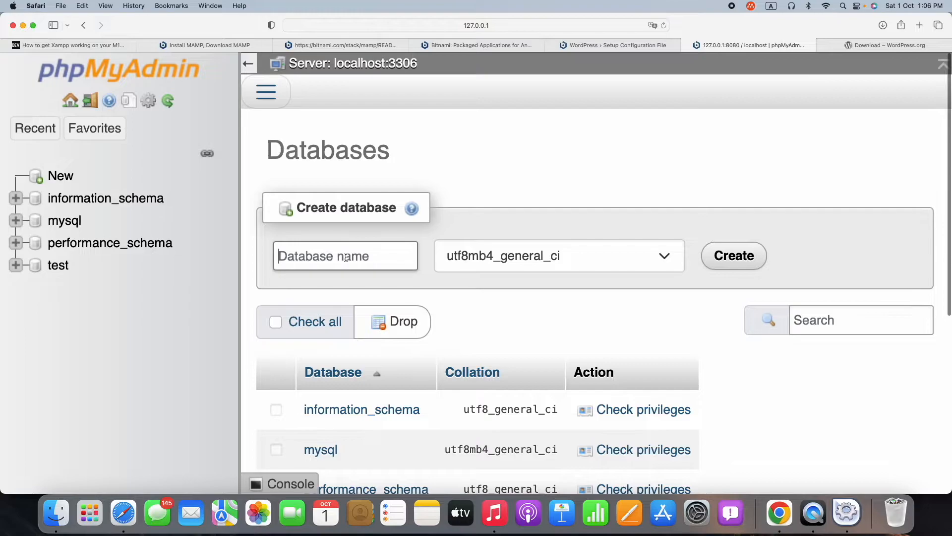
{"action": "type", "text": "wordpres"}
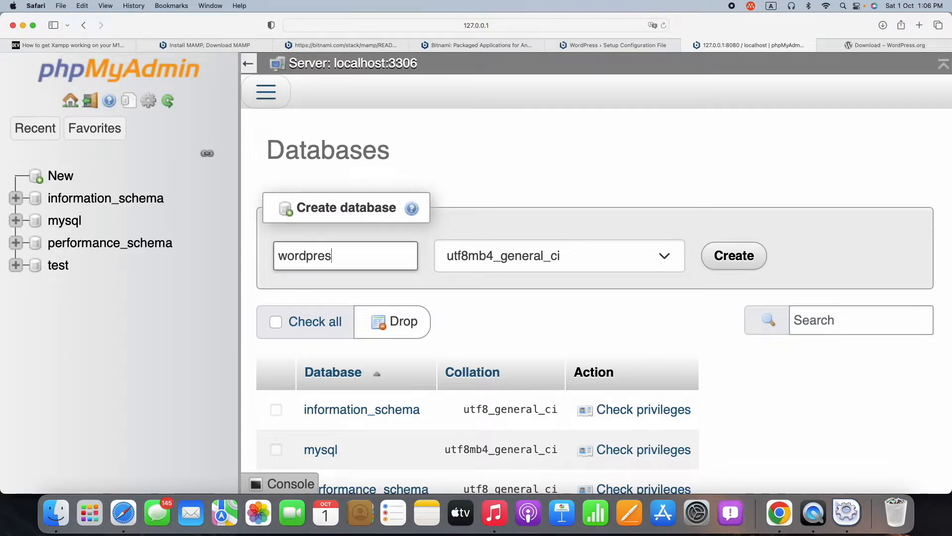
{"action": "type", "text": "s_"}
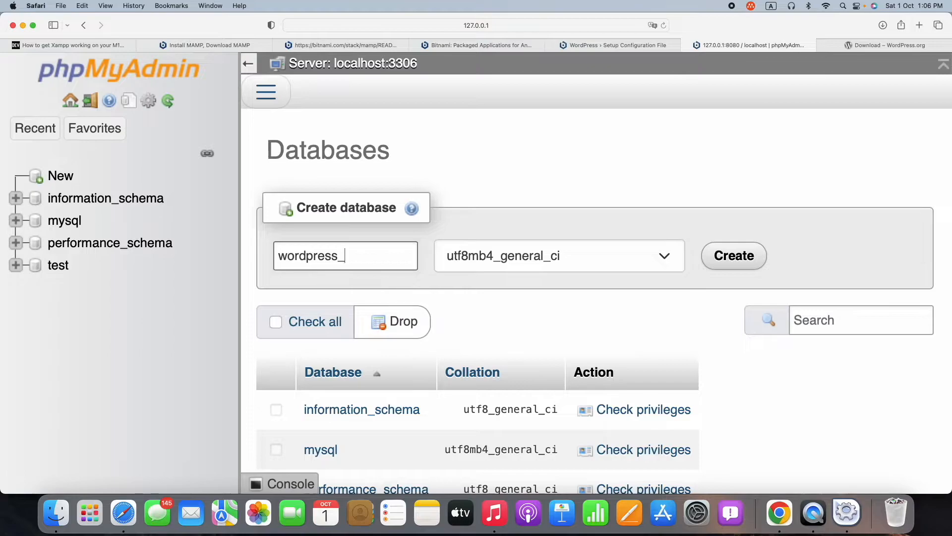
{"action": "type", "text": "1st"}
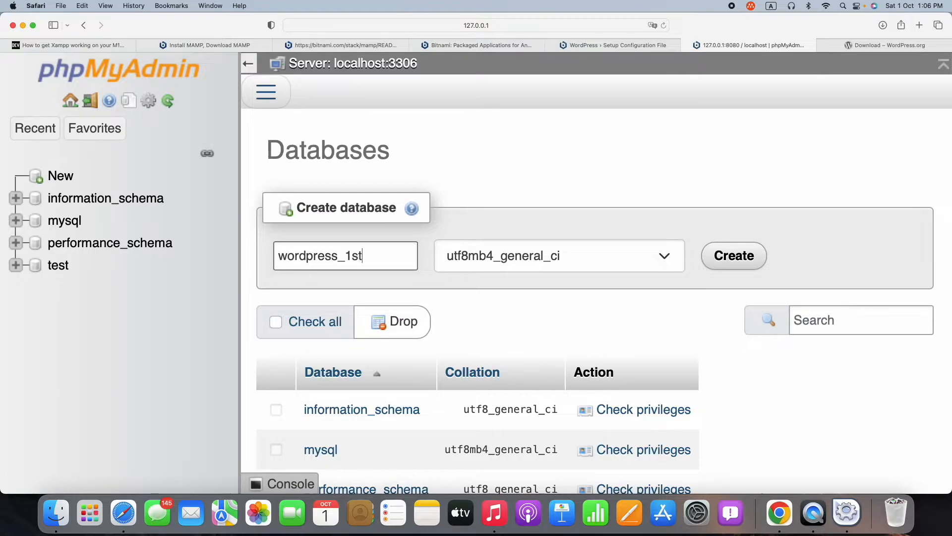
{"action": "type", "text": "Oct2022"}
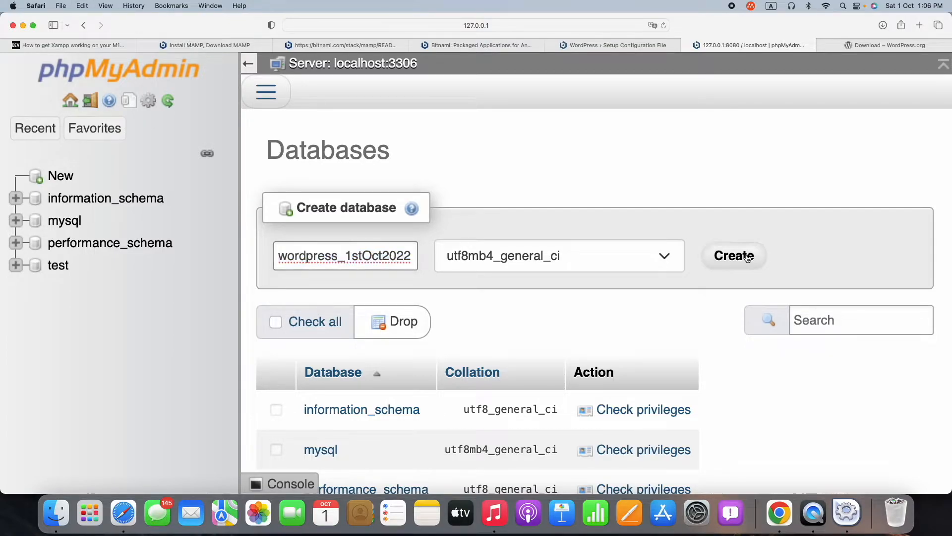
{"action": "left_click", "coordinate": [733, 254]}
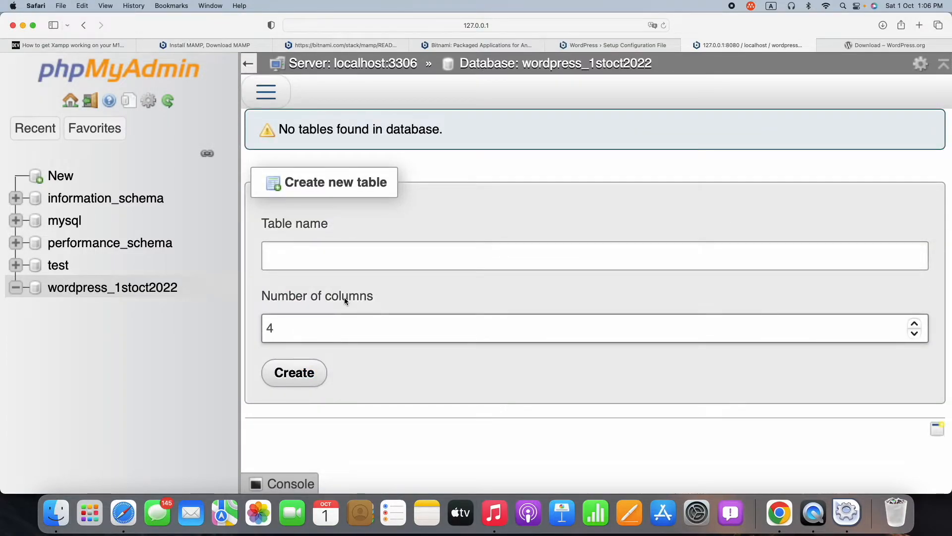
{"action": "key", "text": "cmd+tab"}
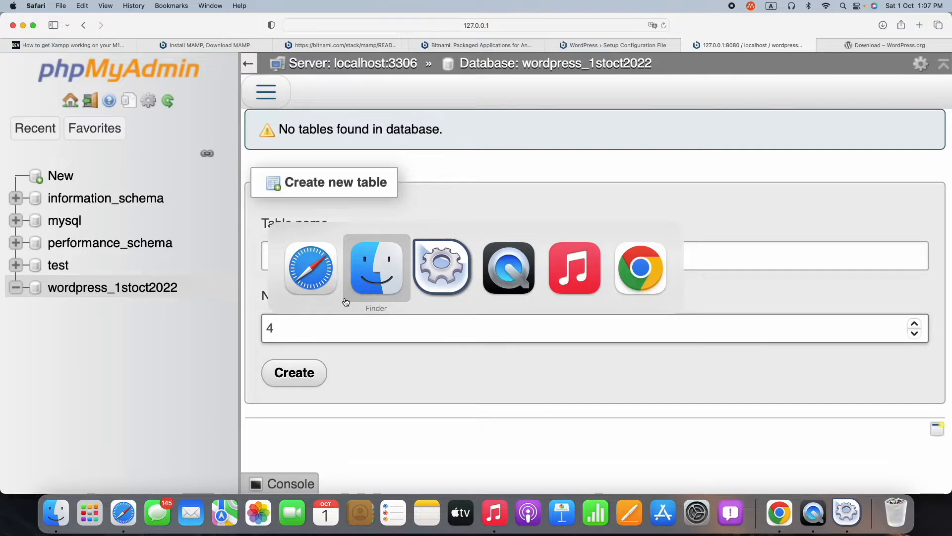
{"action": "mouse_move", "coordinate": [311, 267]}
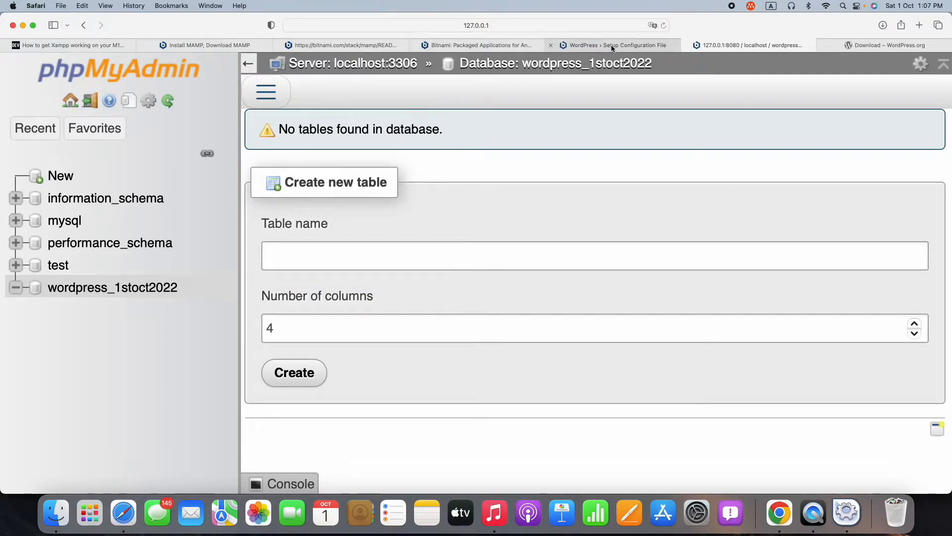
{"action": "left_click", "coordinate": [614, 46]}
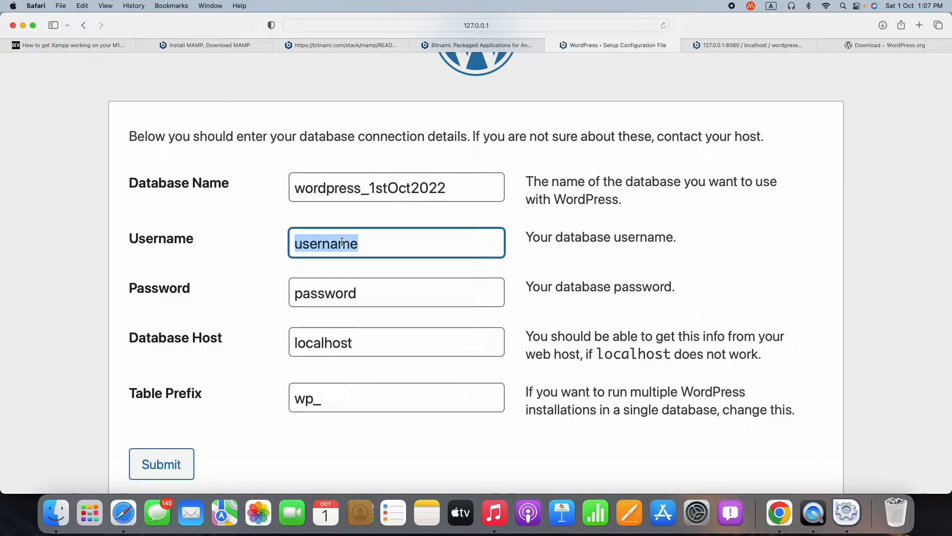
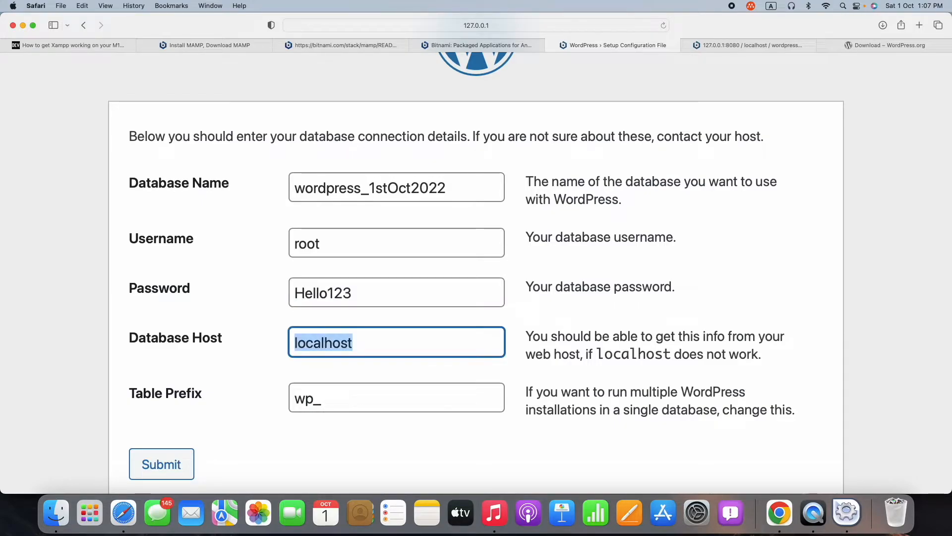
Enter the database name, root user and localhost host, set table prefix tsp_, and submit.
{"action": "left_click", "coordinate": [395, 398]}
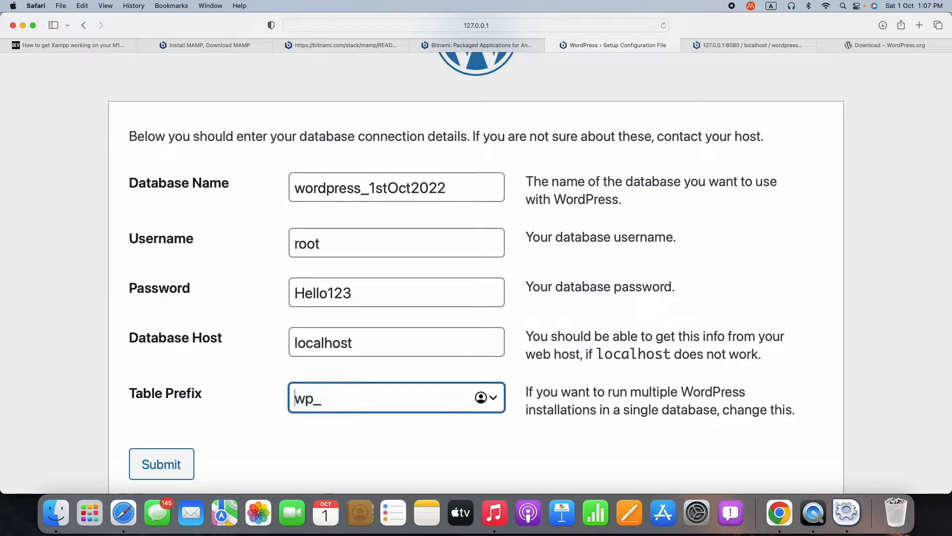
{"action": "type", "text": "tsp"}
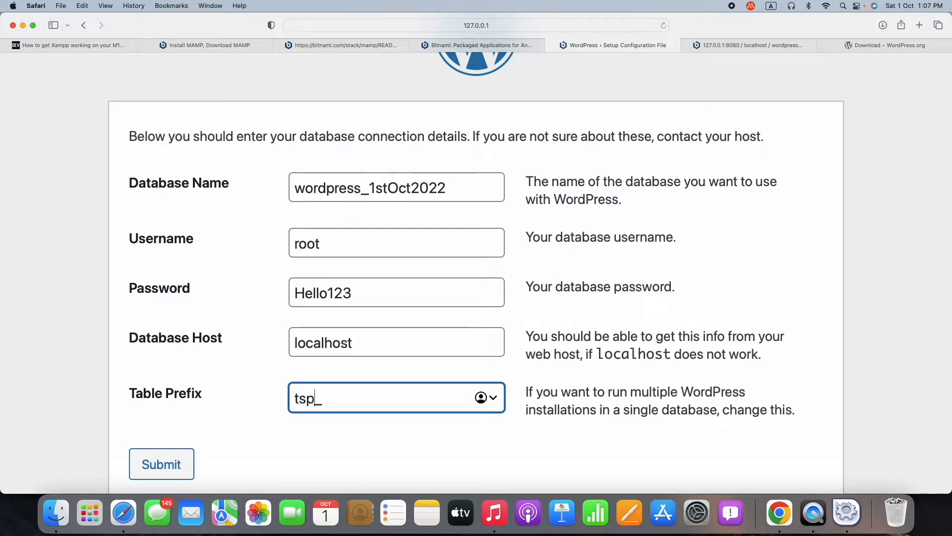
{"action": "left_click", "coordinate": [161, 464]}
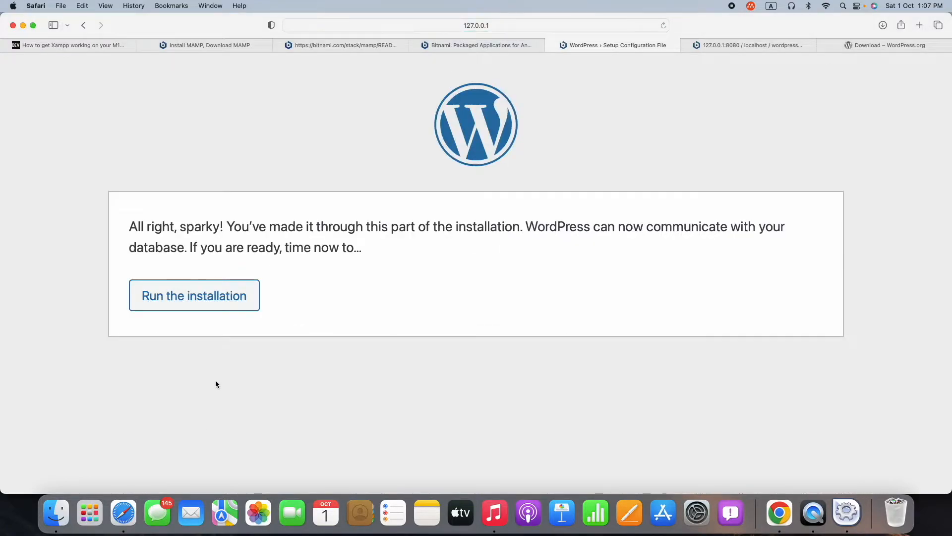
{"action": "left_click", "coordinate": [194, 295]}
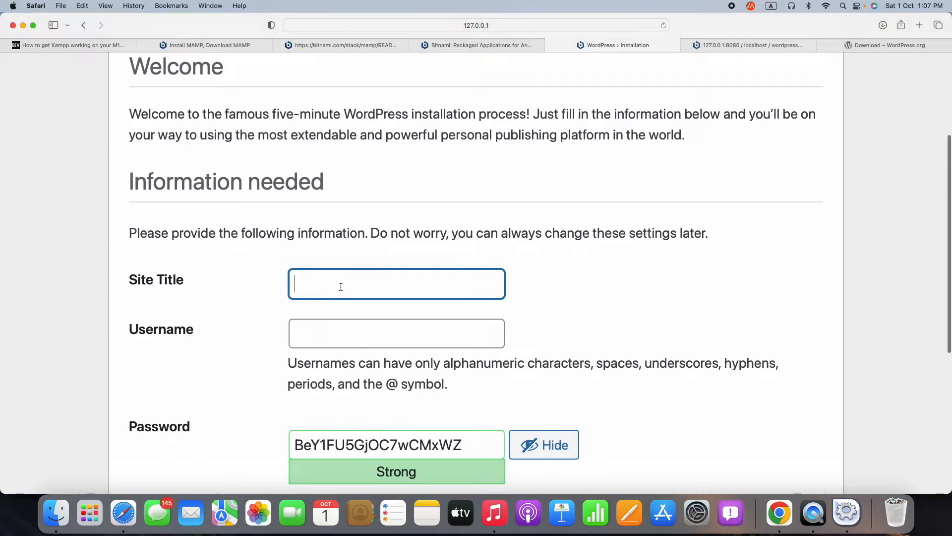
Enter site title 'Engineering Clinic' and an admin username.
{"action": "type", "text": "My Word"}
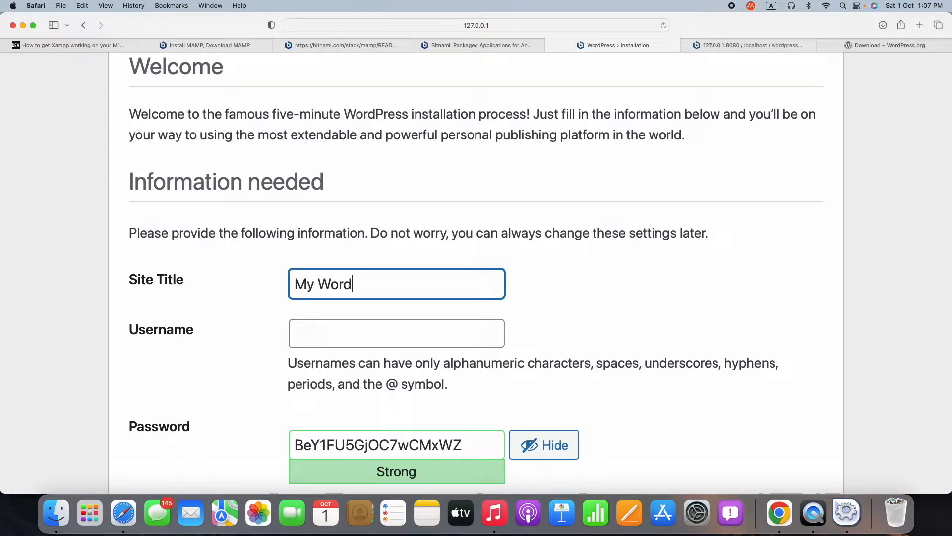
{"action": "type", "text": "E"}
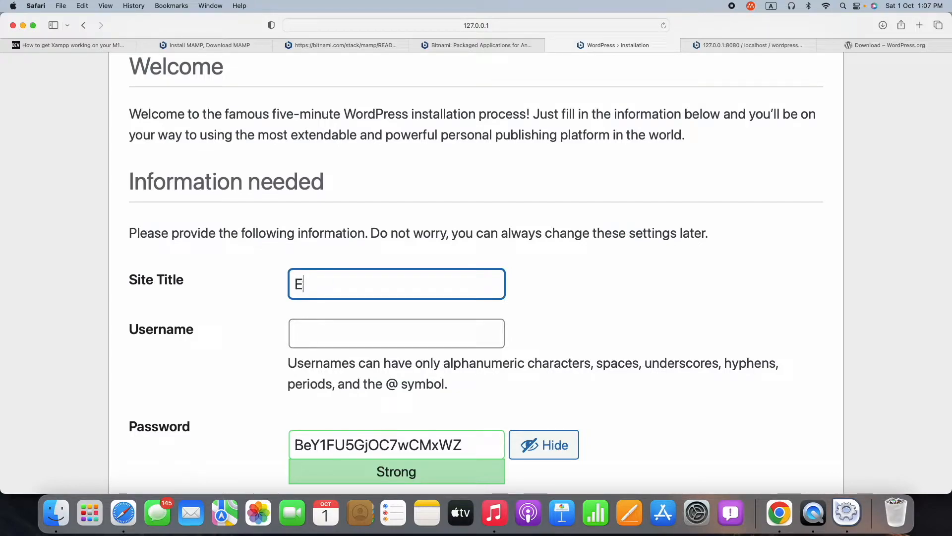
{"action": "type", "text": "ngineering Clinic"}
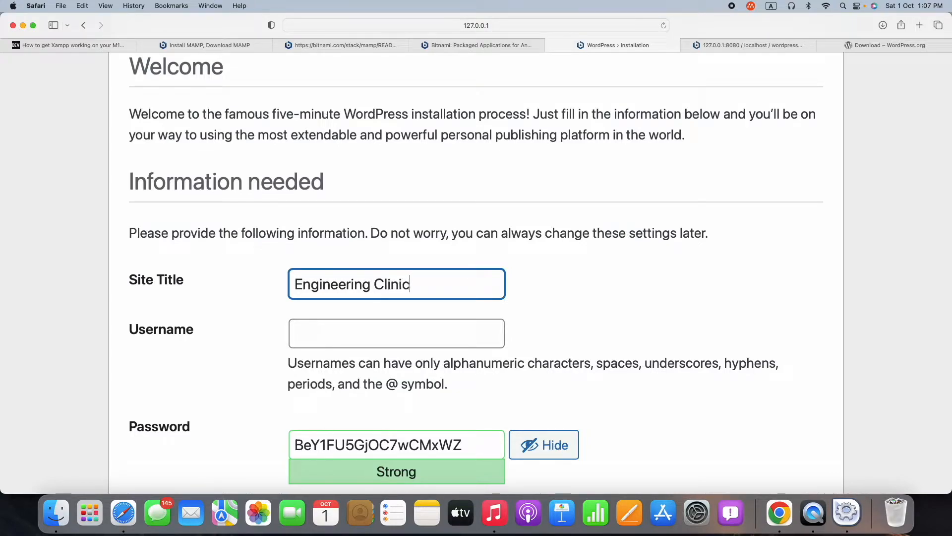
{"action": "type", "text": "ts"}
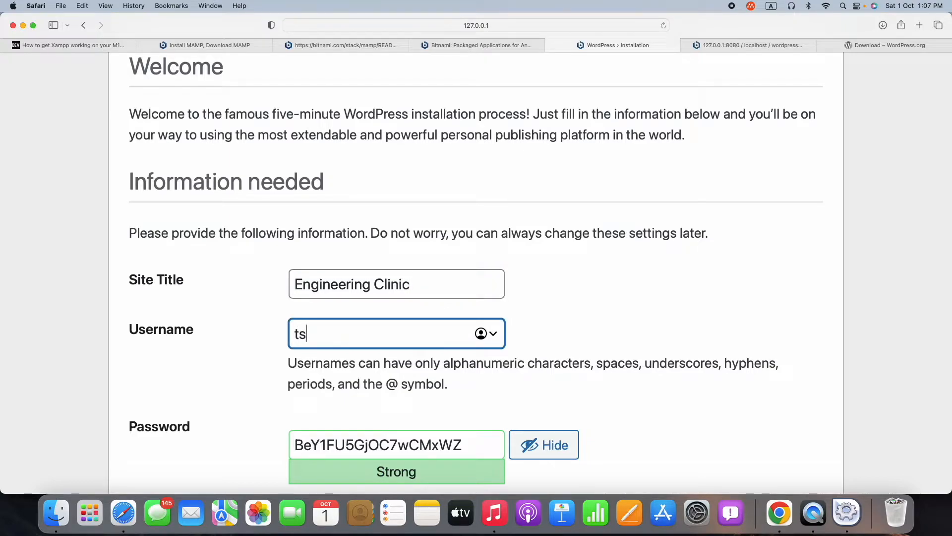
{"action": "type", "text": "pradeepkumar"}
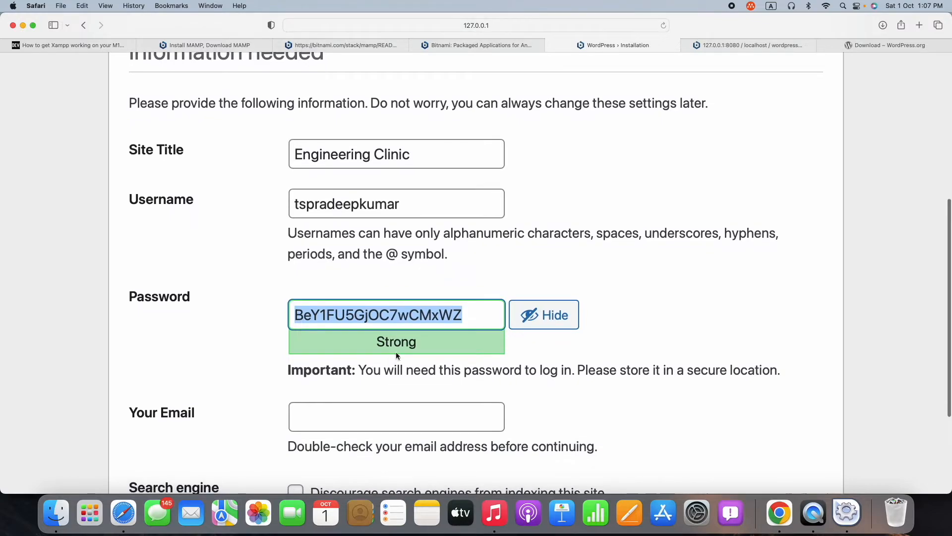
{"action": "left_click", "coordinate": [544, 314]}
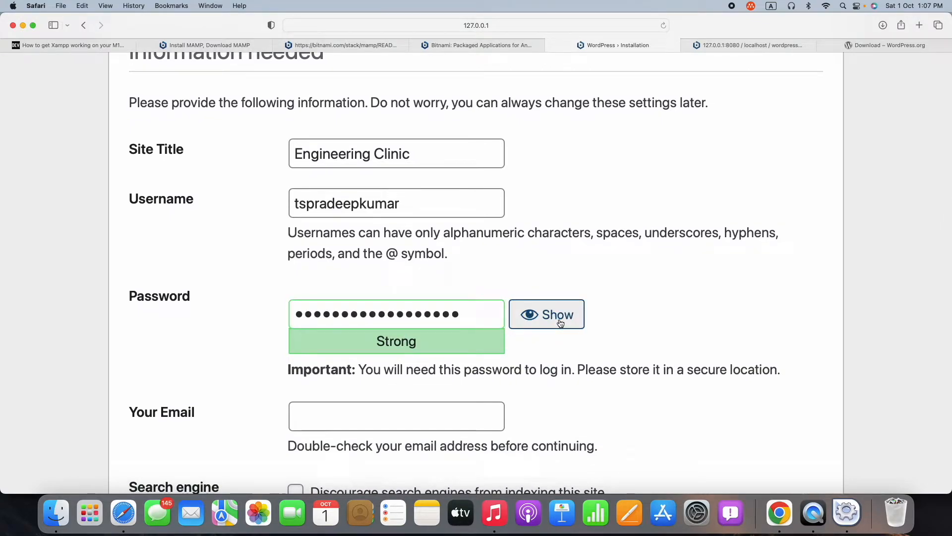
{"action": "left_click", "coordinate": [546, 314]}
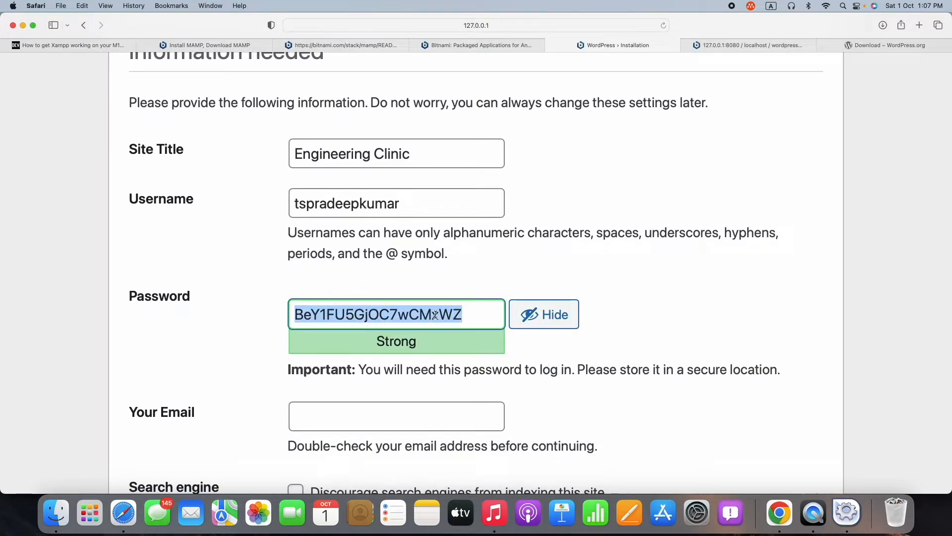
{"action": "left_click", "coordinate": [543, 314]}
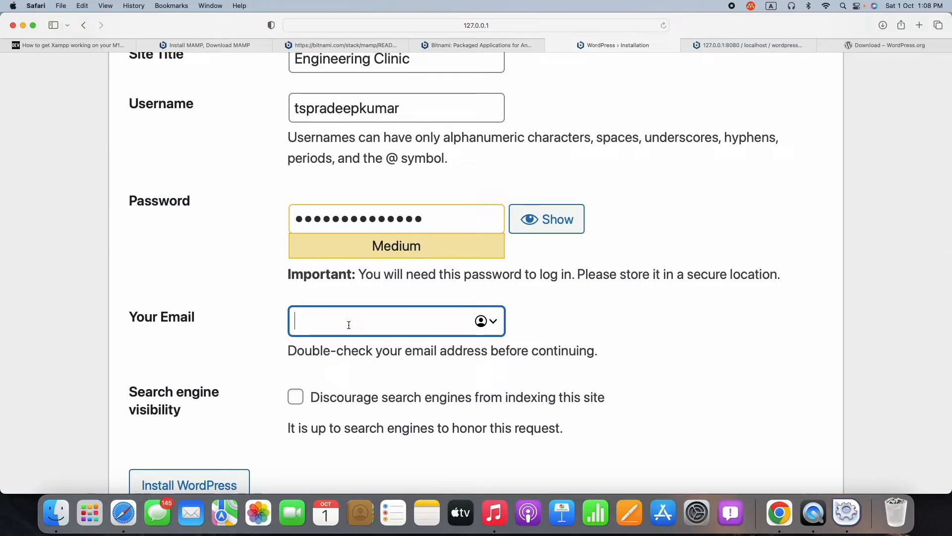
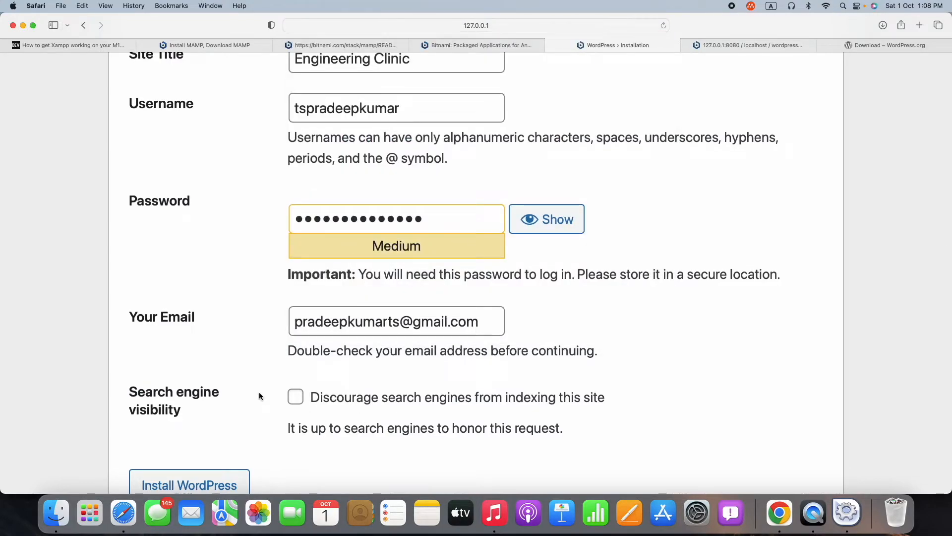
{"action": "scroll", "scroll_direction": "down", "scroll_amount": 3}
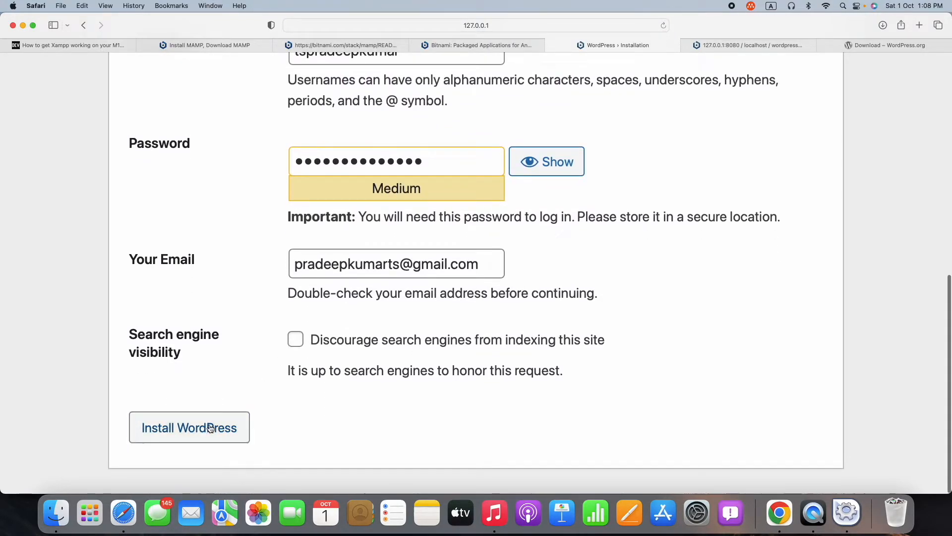
Finish the WordPress install and log in to Engineering Clinic as user 'tsr'.
{"action": "left_click", "coordinate": [189, 427]}
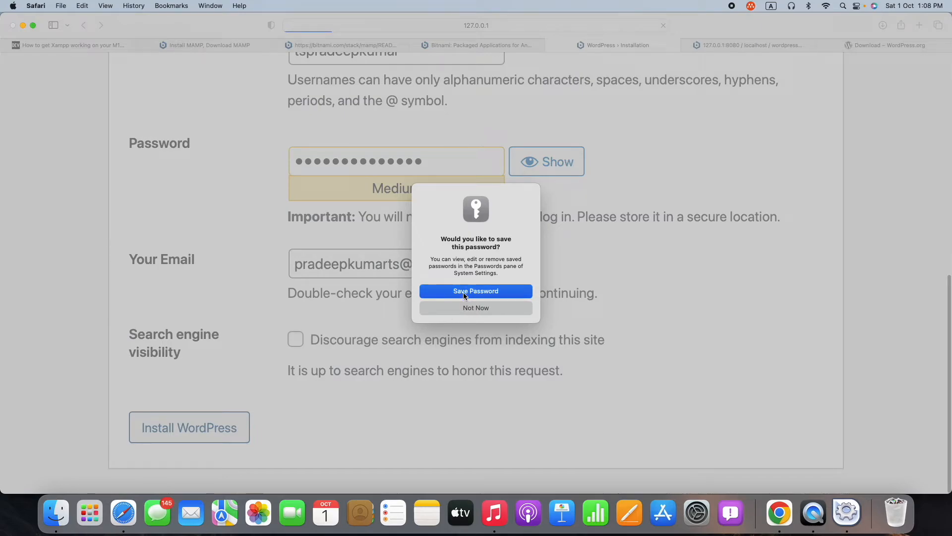
{"action": "left_click", "coordinate": [476, 290]}
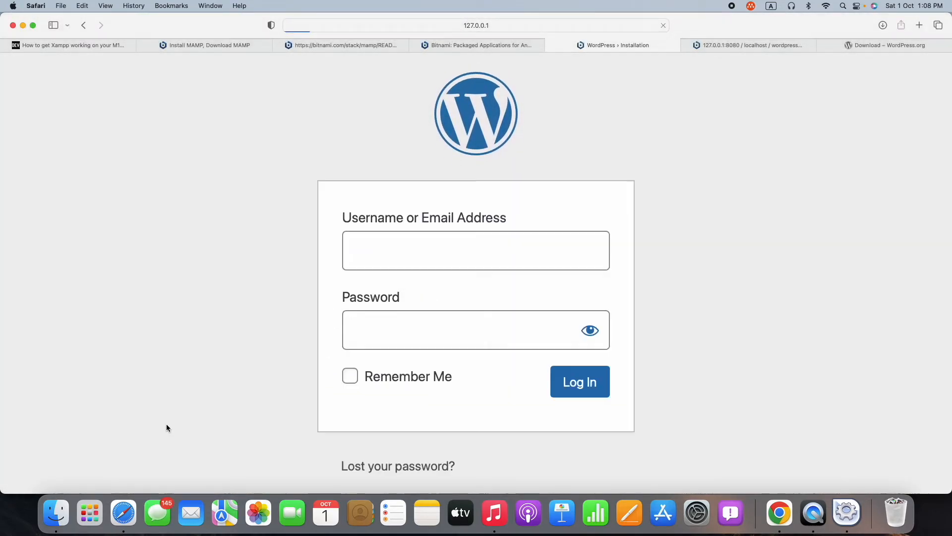
{"action": "left_click", "coordinate": [476, 250]}
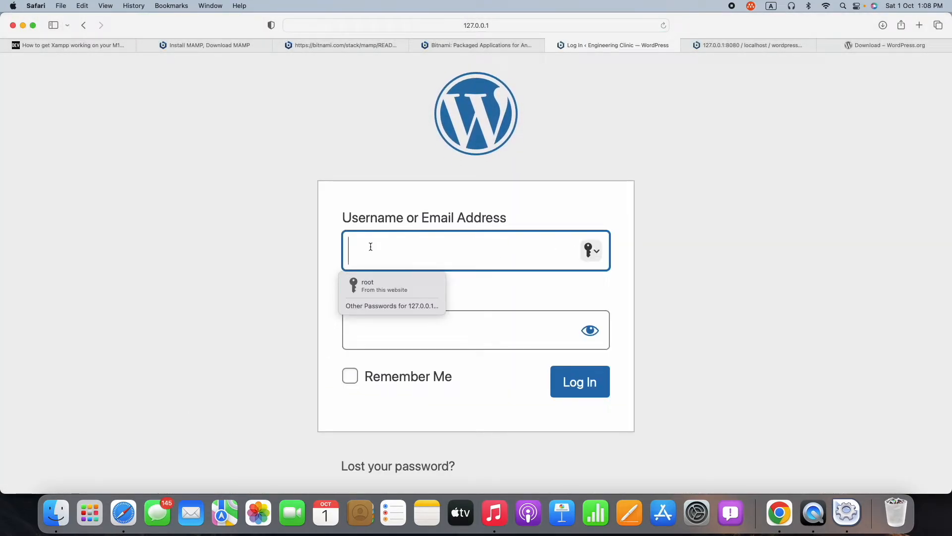
{"action": "type", "text": "tsr"}
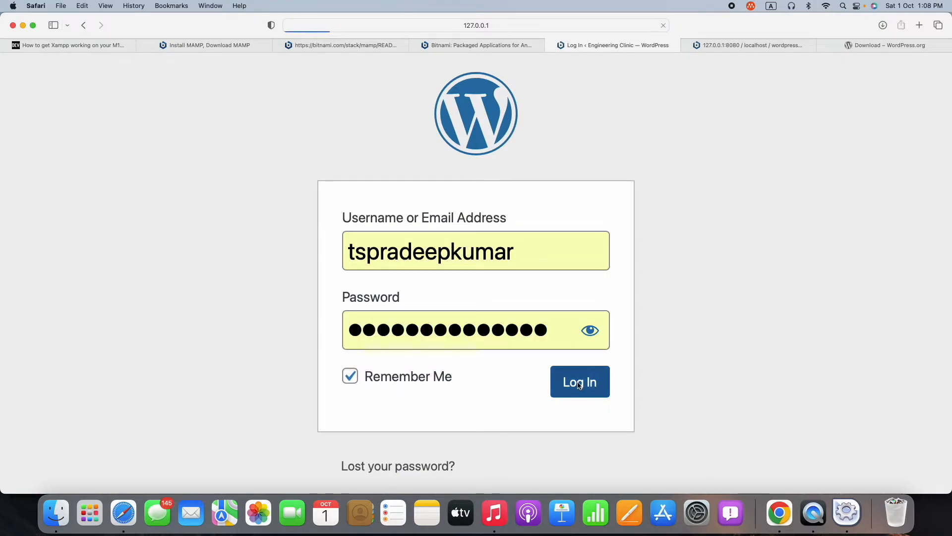
{"action": "left_click", "coordinate": [579, 382]}
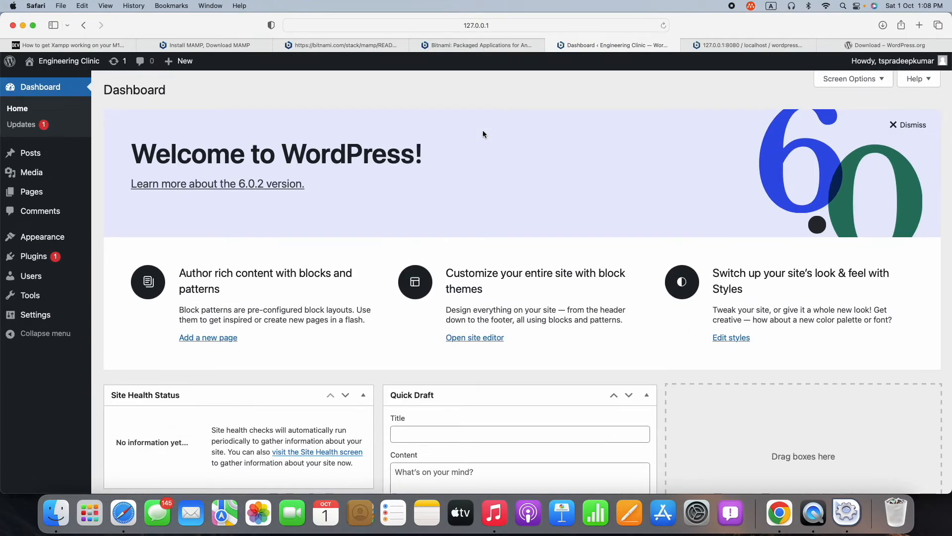
{"action": "mouse_move", "coordinate": [32, 162]}
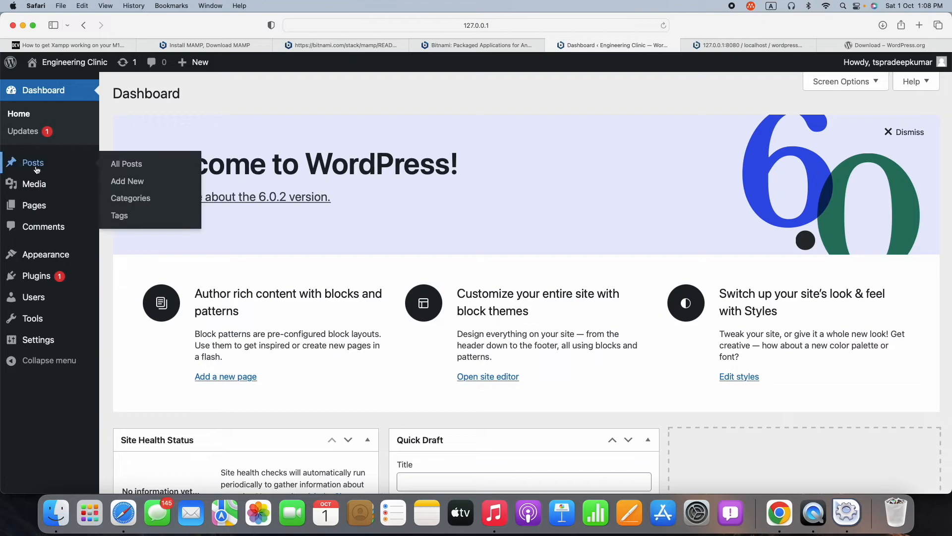
Create a new post and enter the title 'My First Post'.
{"action": "left_click", "coordinate": [126, 163]}
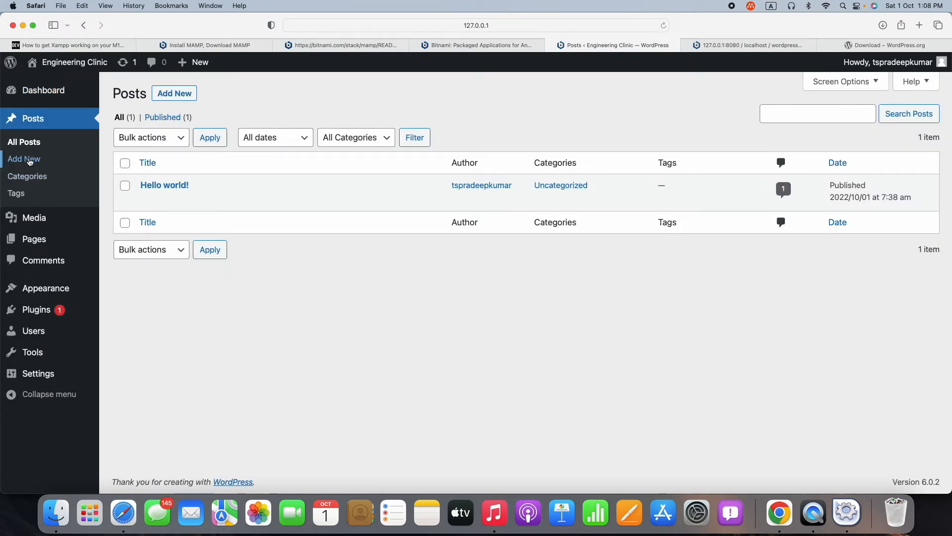
{"action": "left_click", "coordinate": [23, 159]}
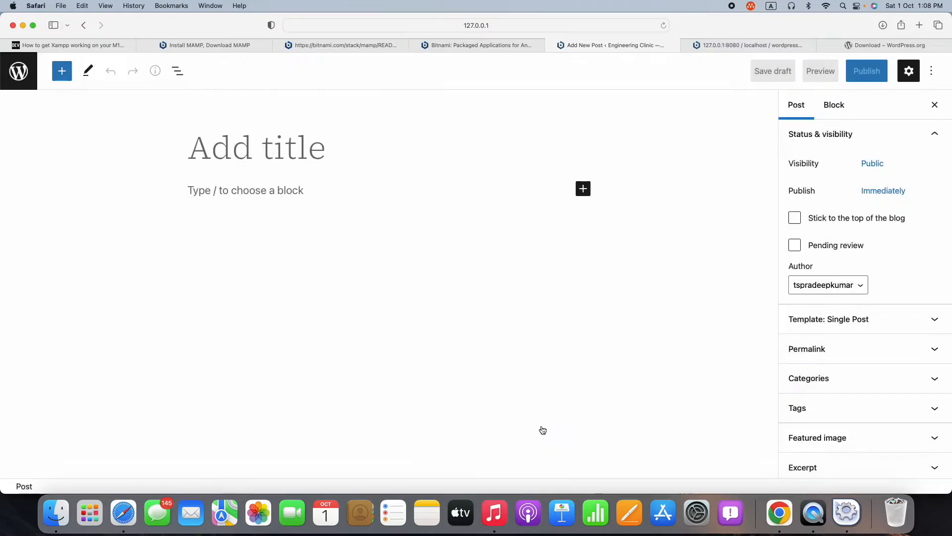
{"action": "type", "text": "M"}
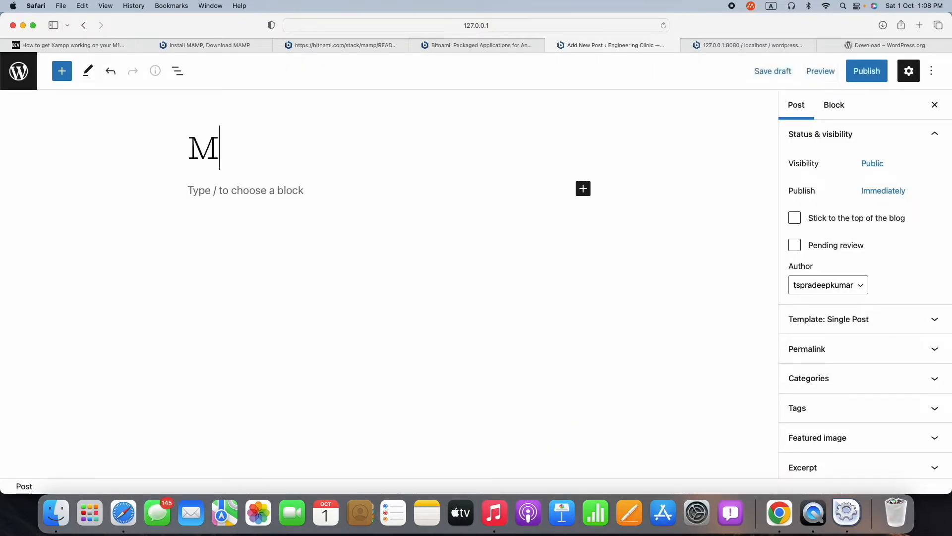
{"action": "type", "text": "y First Post"}
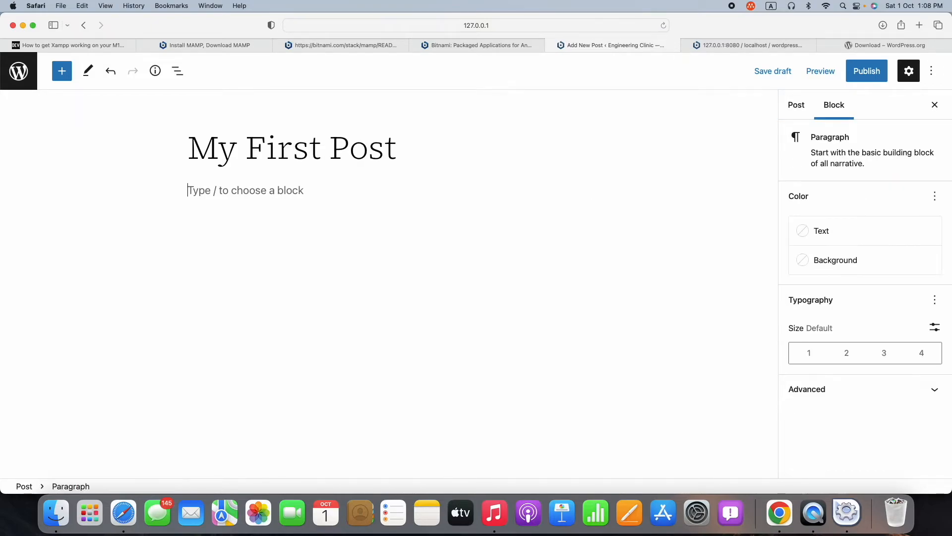
Write the opening paragraph on installing MAMP on a Mac mini M1 Silicon processor.
{"action": "type", "text": "This po"}
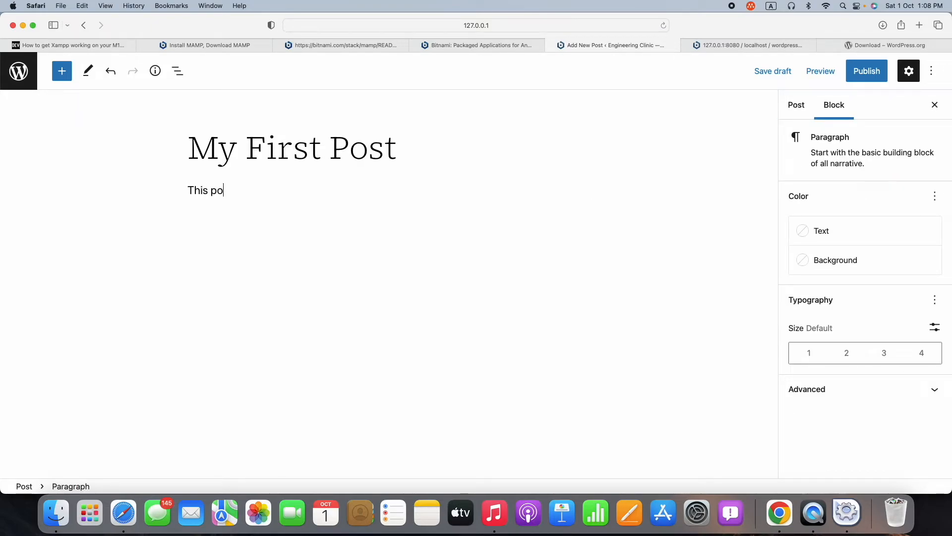
{"action": "type", "text": "st shows you"}
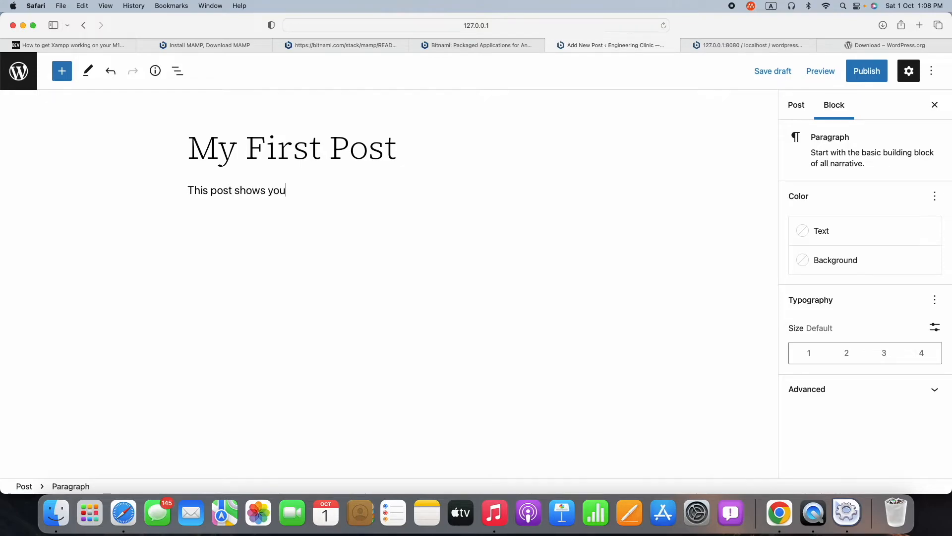
{"action": "type", "text": "how ti"}
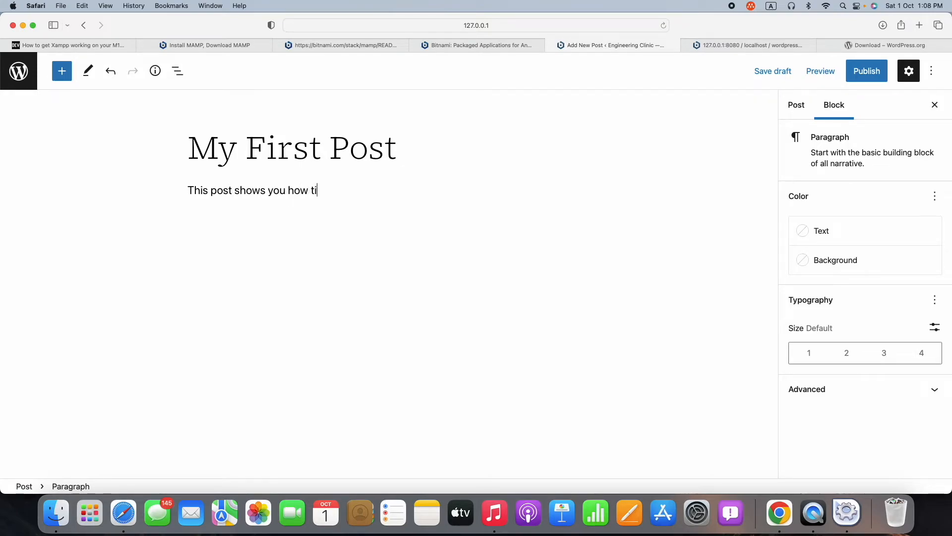
{"action": "type", "text": "o in"}
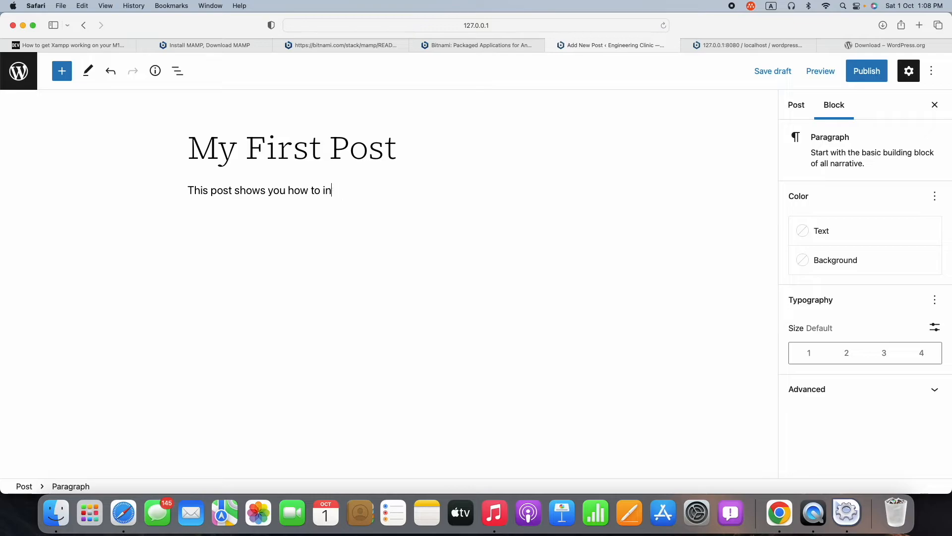
{"action": "type", "text": "stall M"}
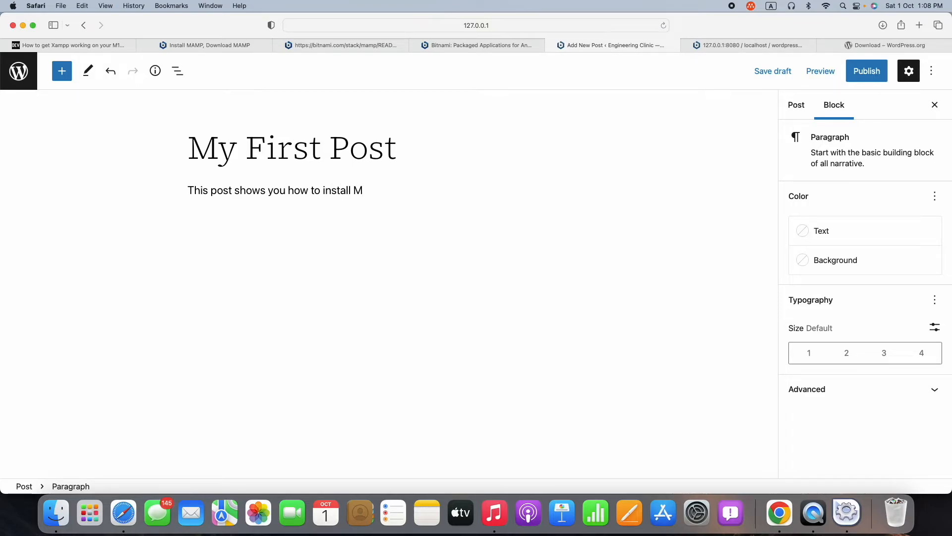
{"action": "type", "text": "A"}
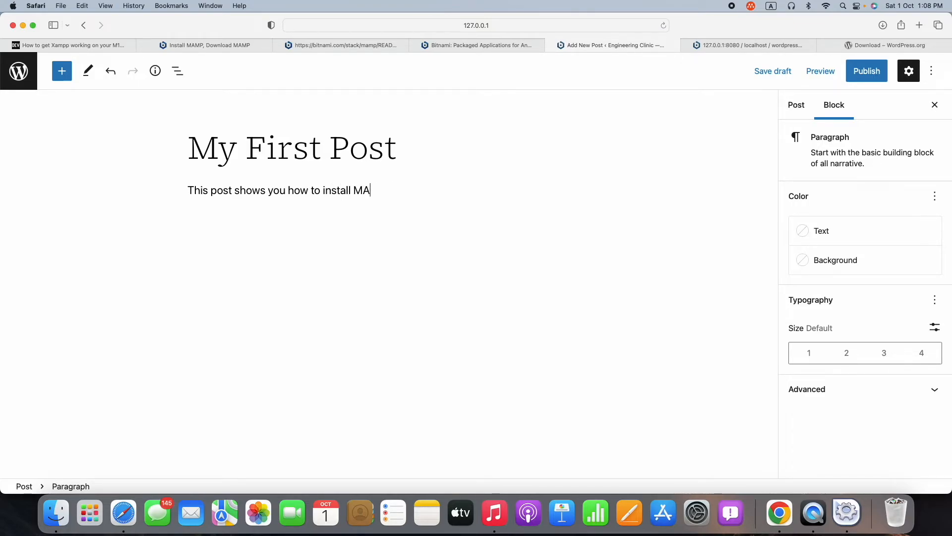
{"action": "type", "text": "MP instal"}
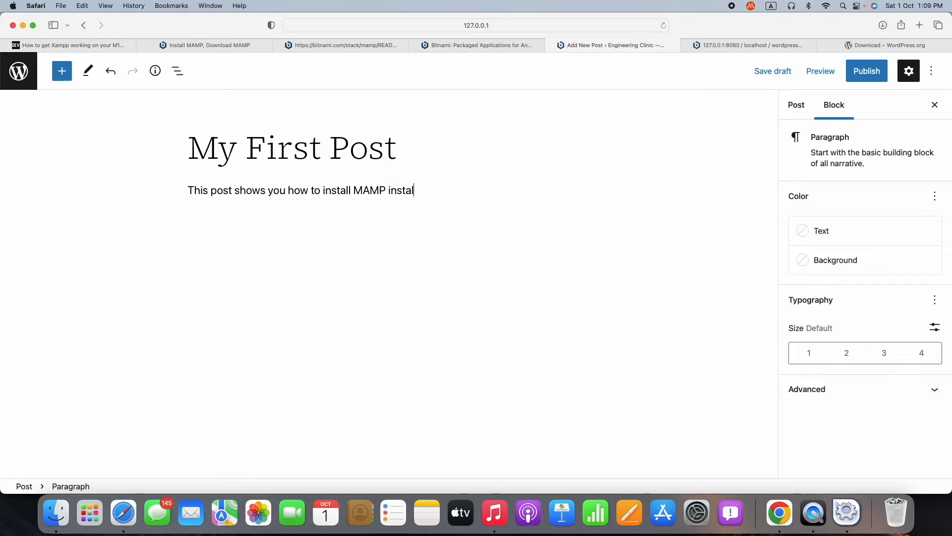
{"action": "type", "text": "lation in M"}
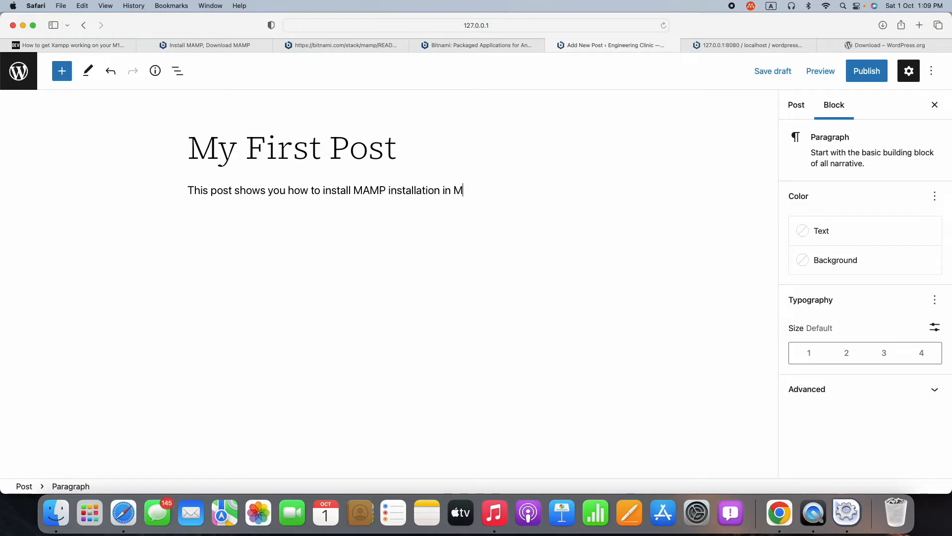
{"action": "type", "text": "ac mini M1"}
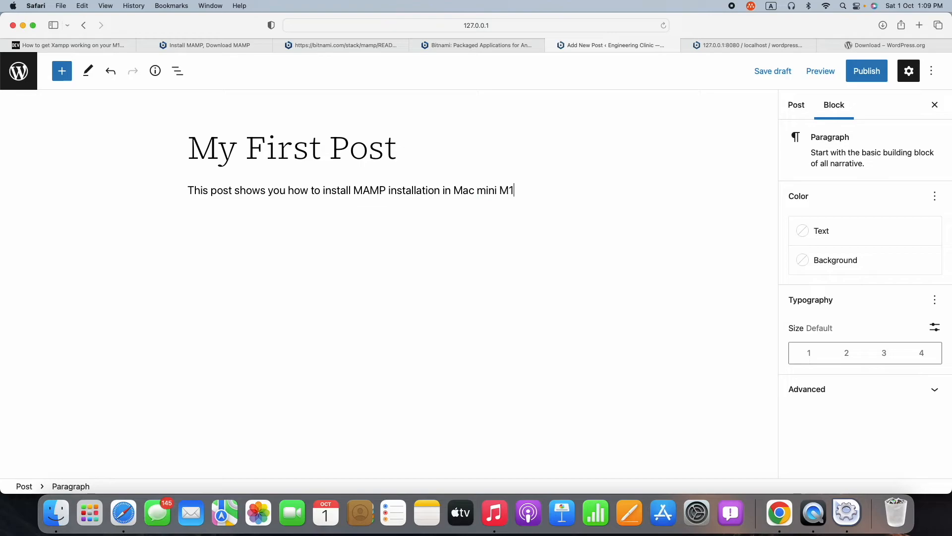
{"action": "type", "text": "System or Mac"}
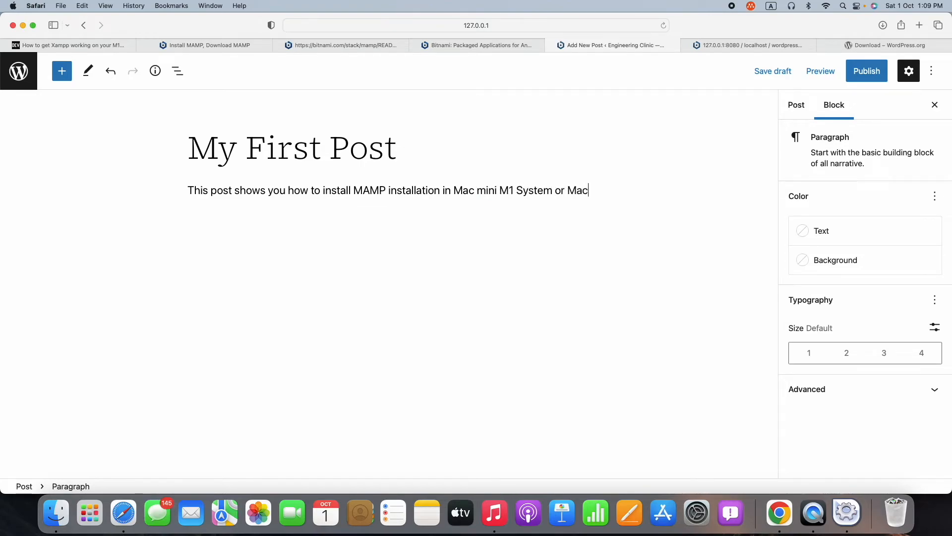
{"action": "type", "text": "M1"}
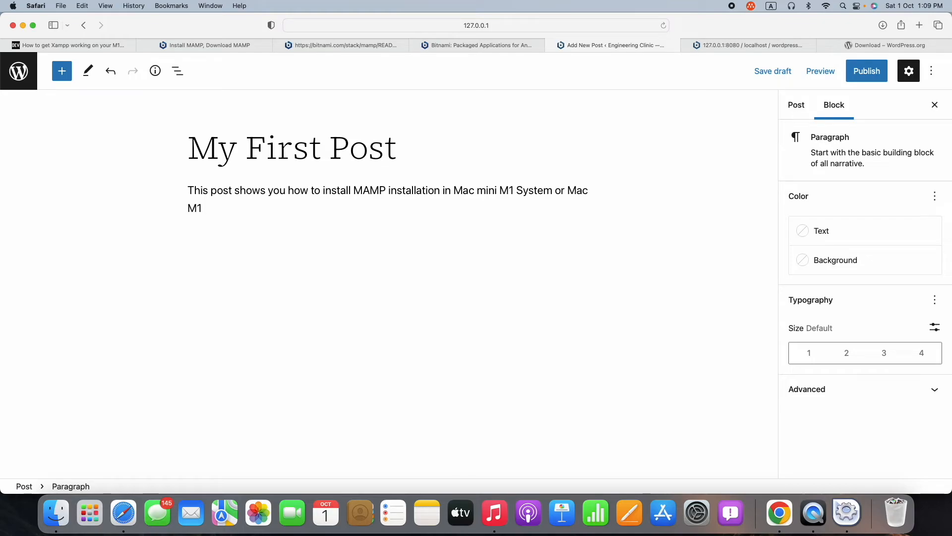
{"action": "type", "text": "Silicon proces"}
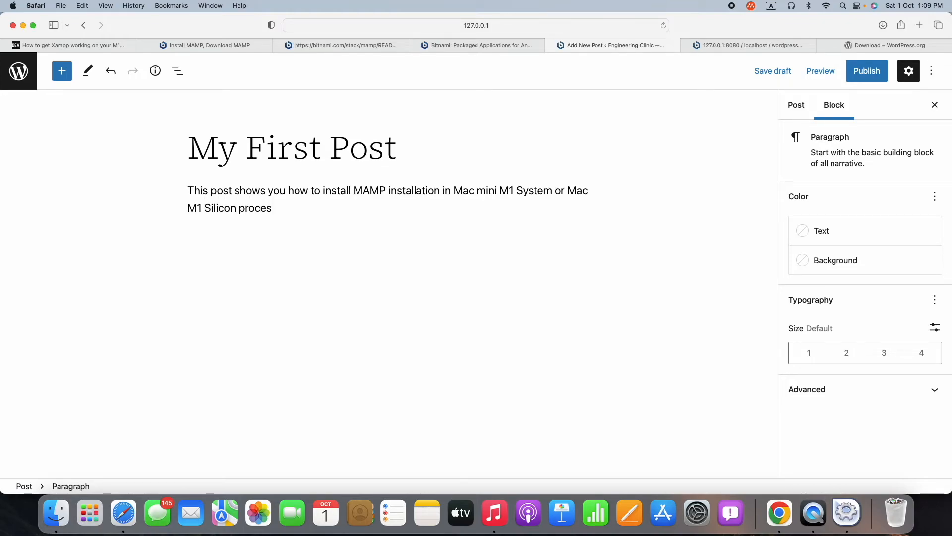
View and scroll through the published 'My First Post' on the site.
{"action": "left_click", "coordinate": [865, 71]}
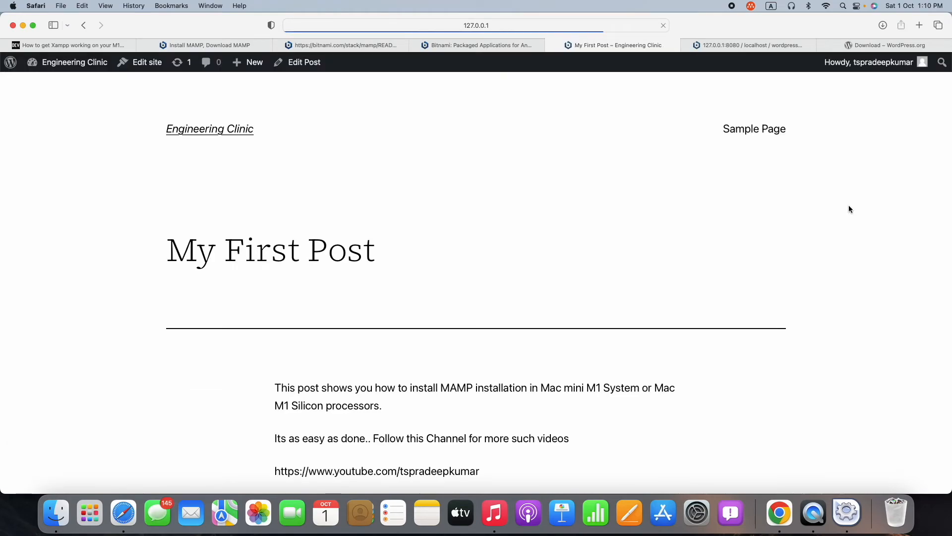
{"action": "scroll", "scroll_direction": "down", "scroll_amount": 3}
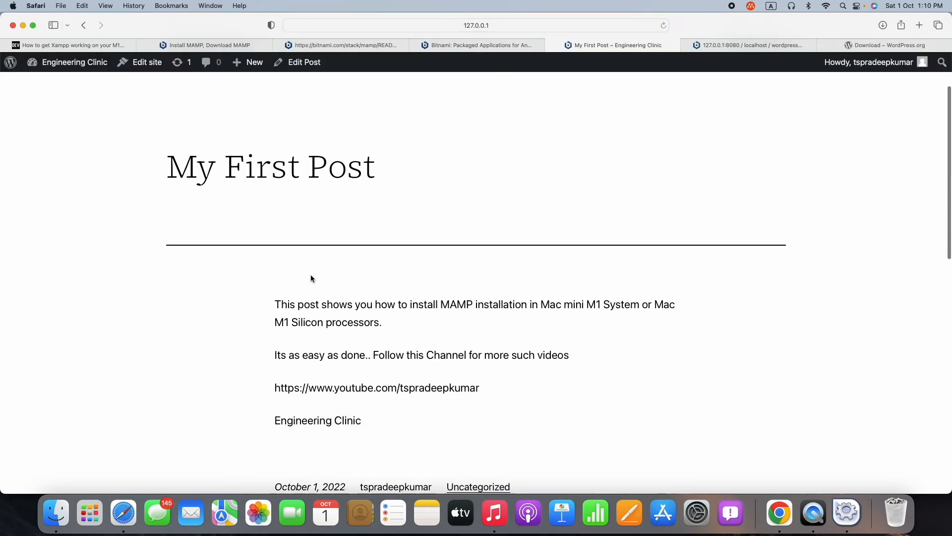
{"action": "scroll", "scroll_direction": "down", "scroll_amount": 3}
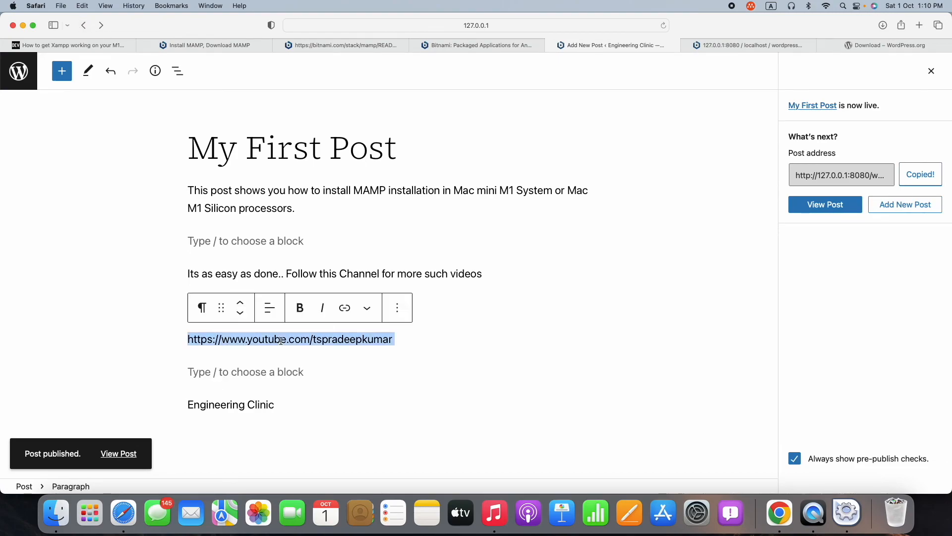
Close the published summary, save an update to the post, and show preview options.
{"action": "left_click", "coordinate": [343, 307]}
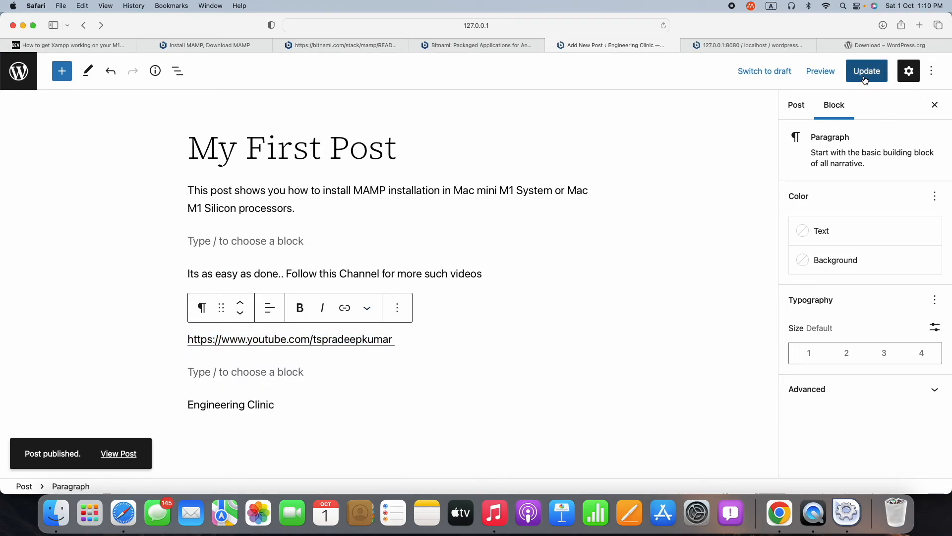
{"action": "left_click", "coordinate": [866, 71]}
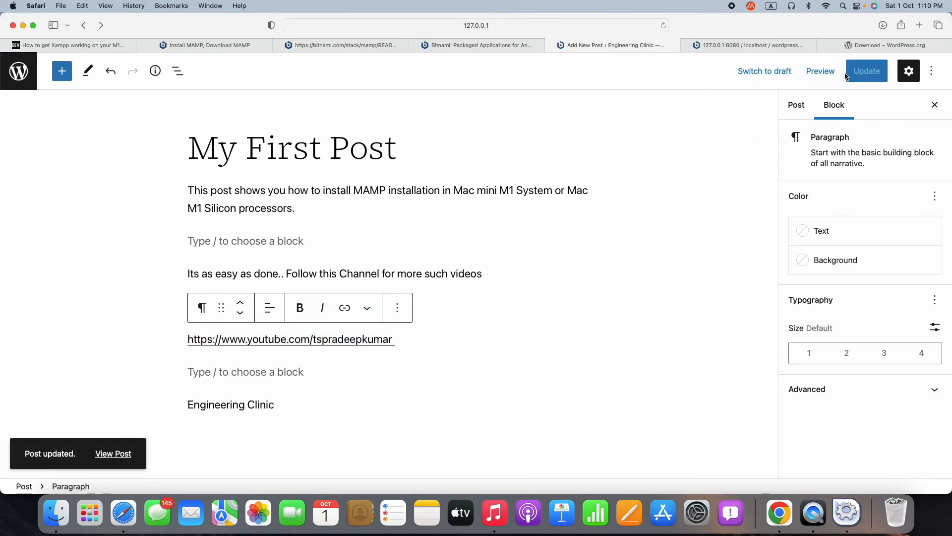
{"action": "left_click", "coordinate": [820, 71]}
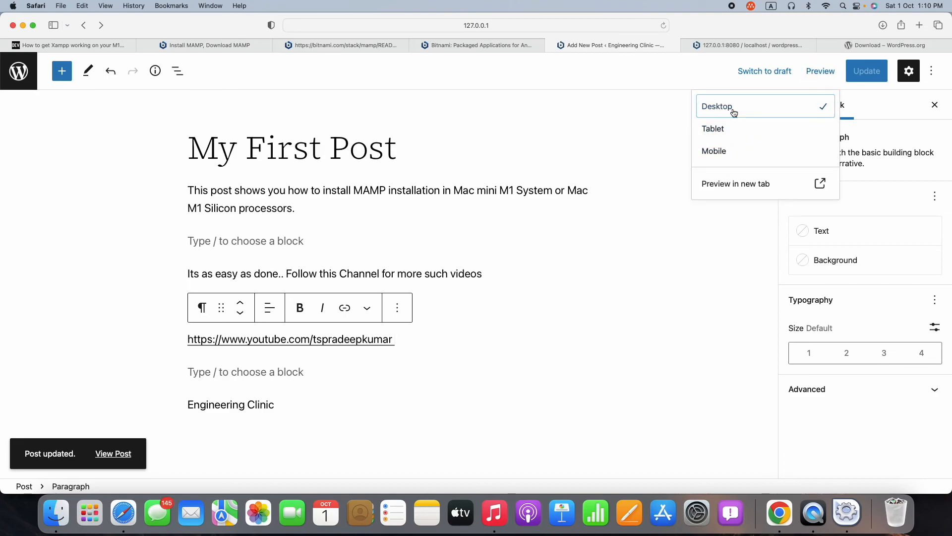